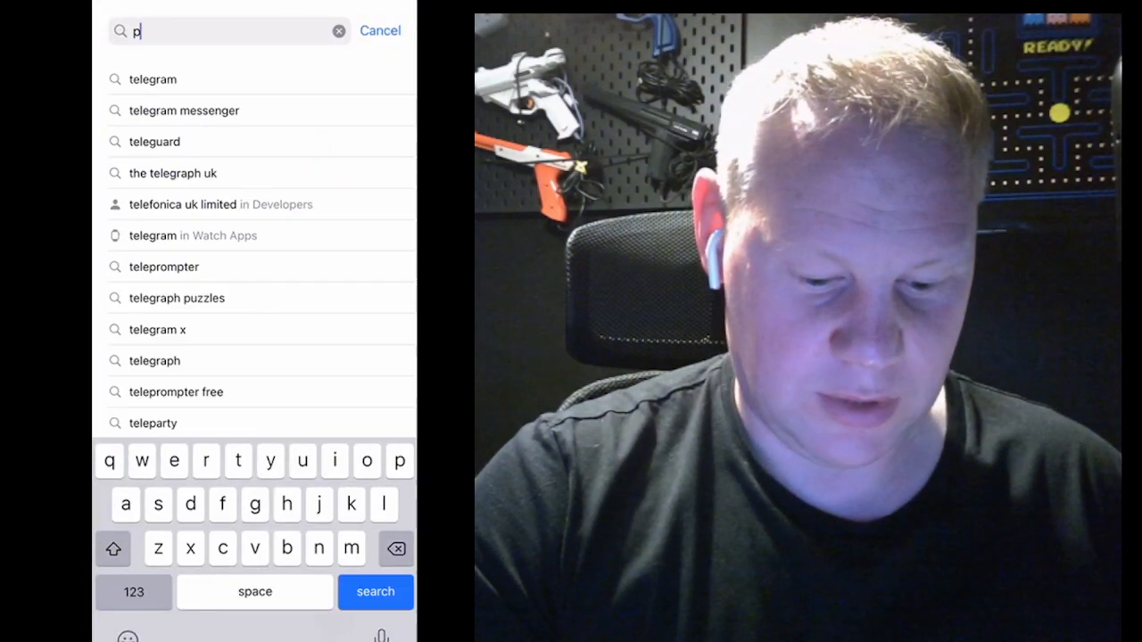
Search 'phantom wallet' and download Phantom - Crypto Wallet
{"action": "type", "text": "hanto"}
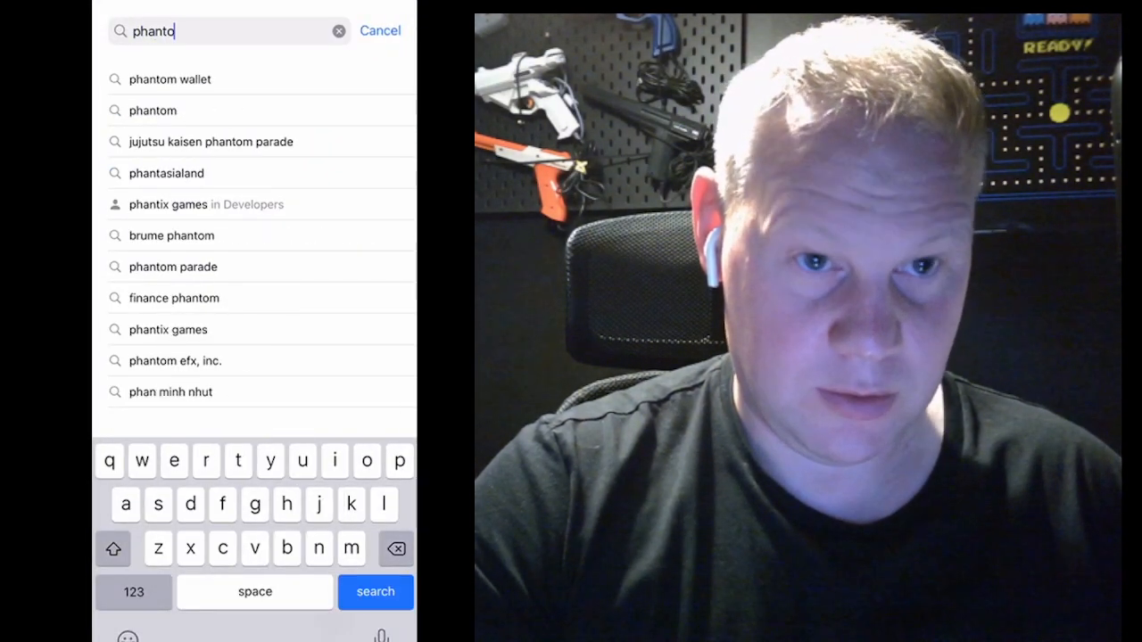
{"action": "left_click", "coordinate": [172, 78]}
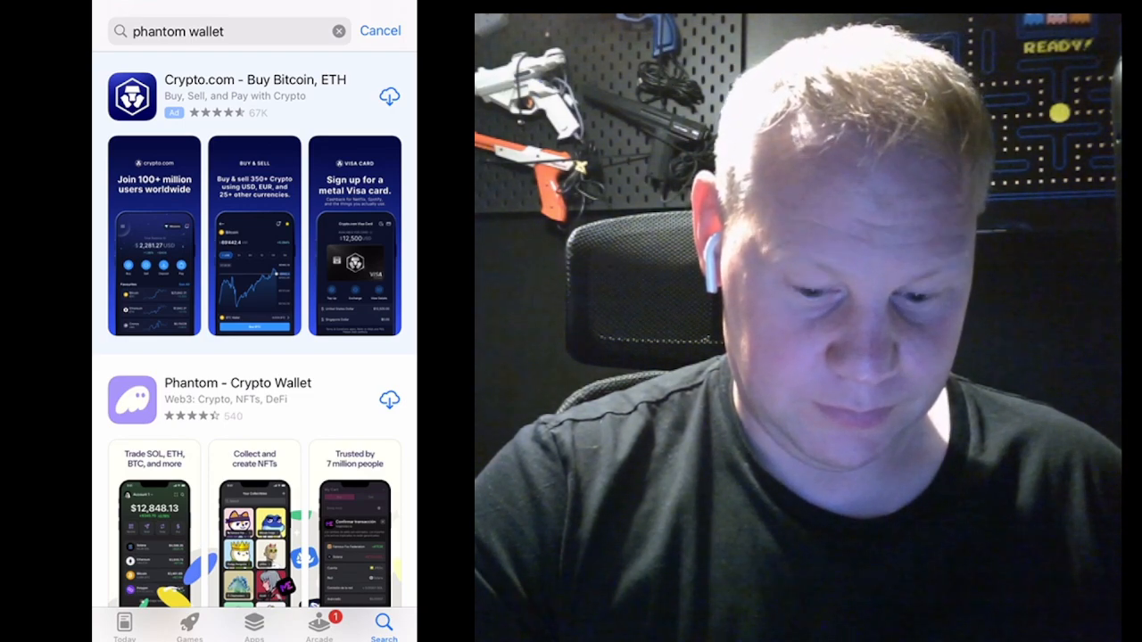
{"action": "left_click", "coordinate": [389, 400]}
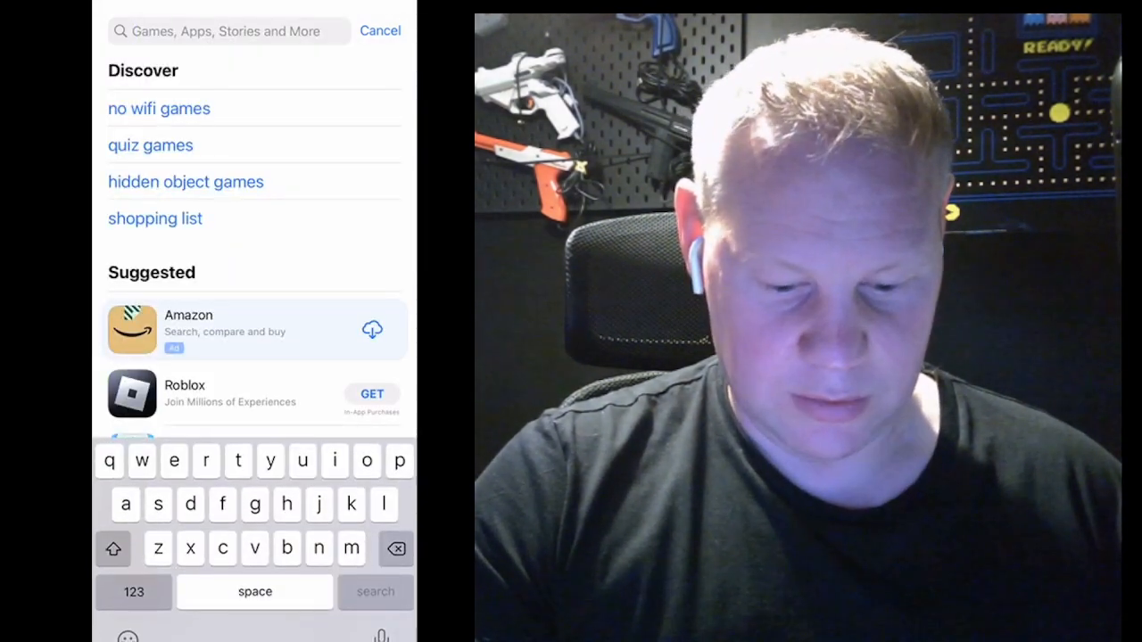
Search for Telegram, then return to the home screen with Phantom installed
{"action": "type", "text": "tele"}
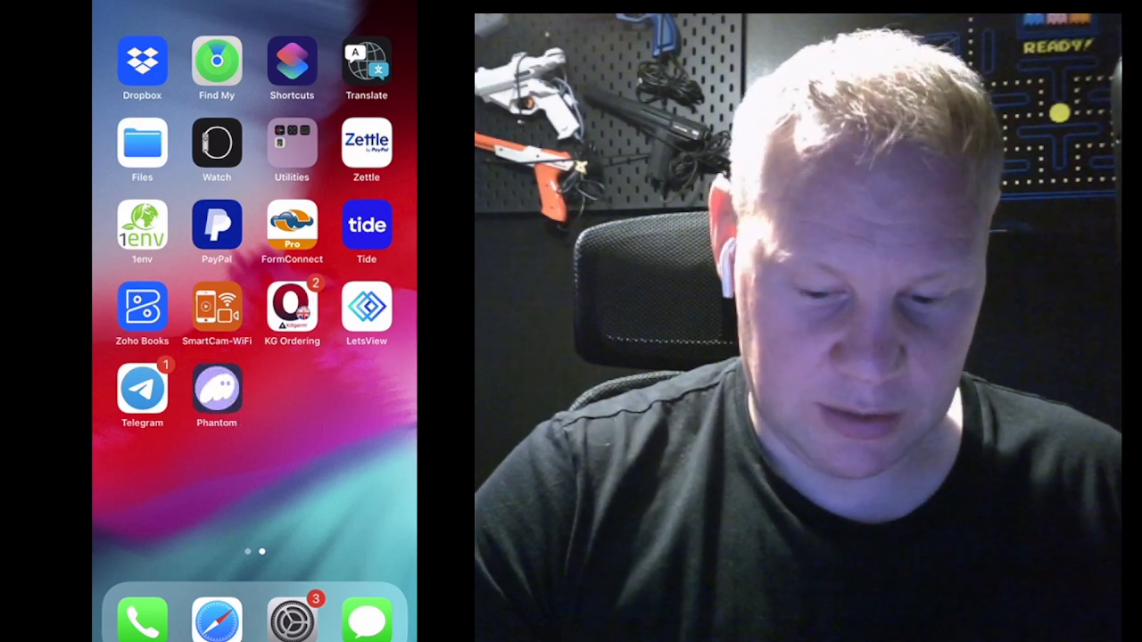
Launch Phantom, accept the Terms of Service and begin a new wallet
{"action": "left_click", "coordinate": [216, 394]}
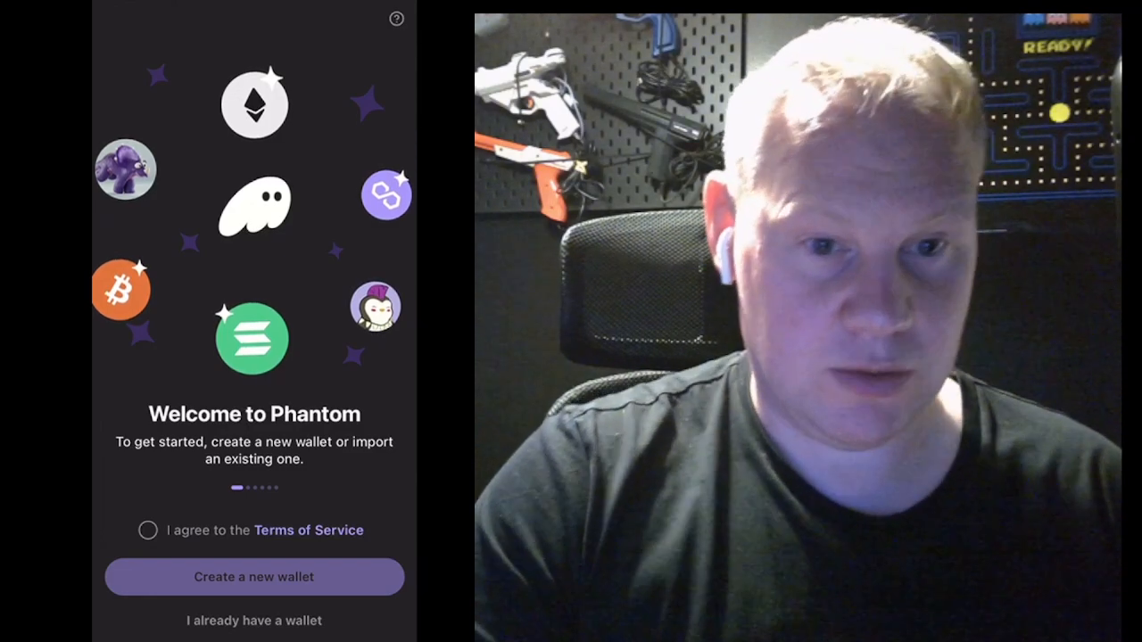
{"action": "left_click", "coordinate": [146, 530]}
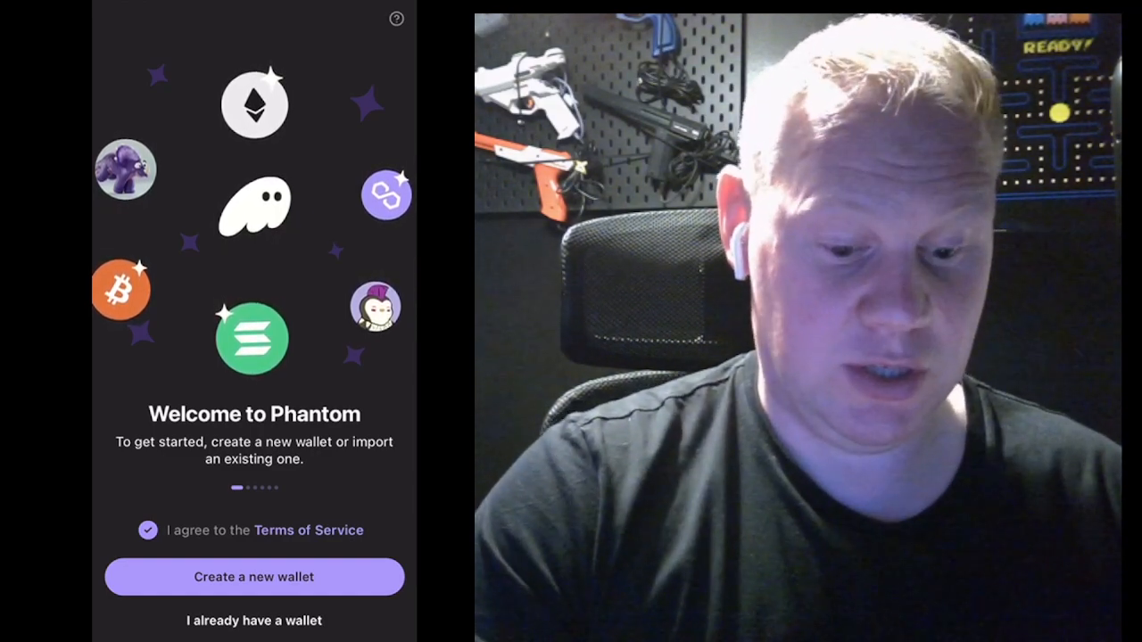
{"action": "left_click", "coordinate": [254, 577]}
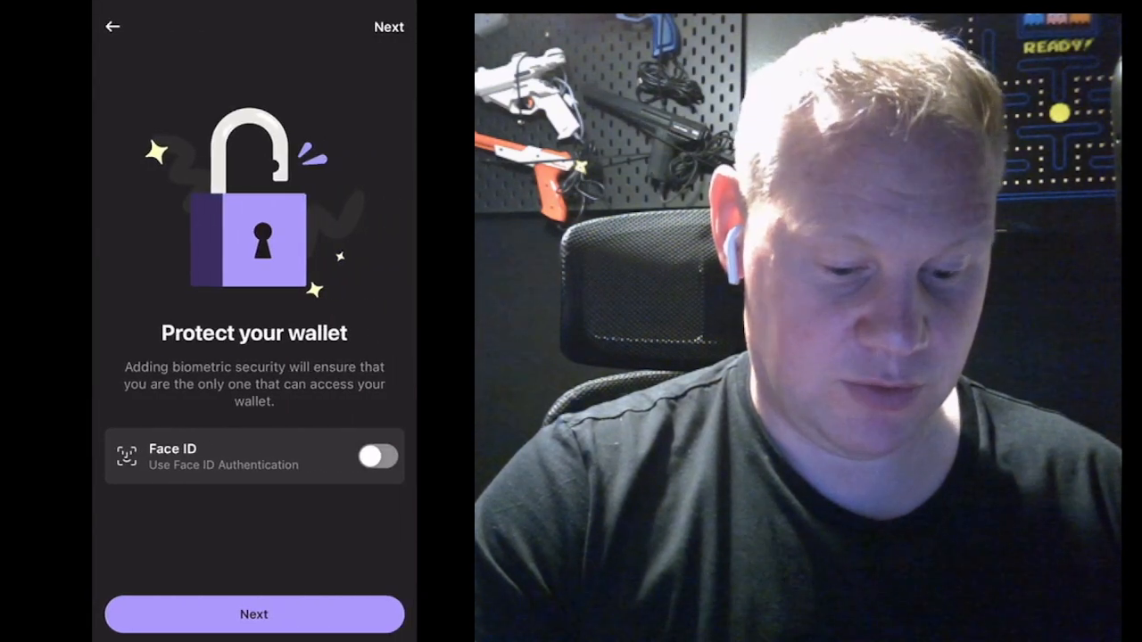
Enable Face ID protection and continue to the 12-word recovery phrase
{"action": "left_click", "coordinate": [378, 457]}
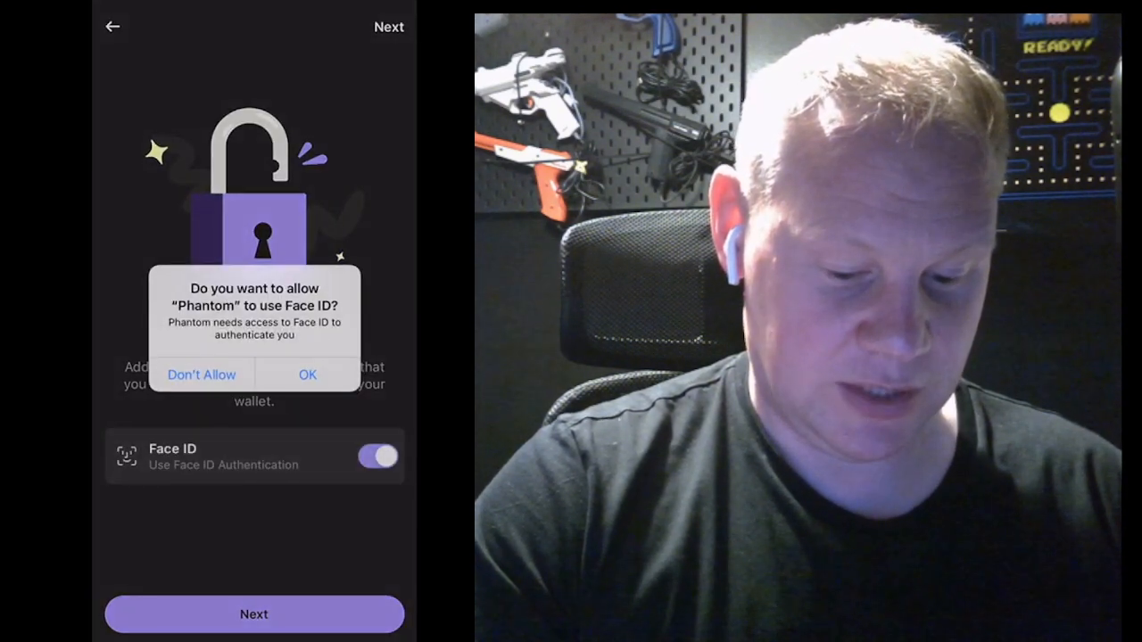
{"action": "left_click", "coordinate": [307, 375]}
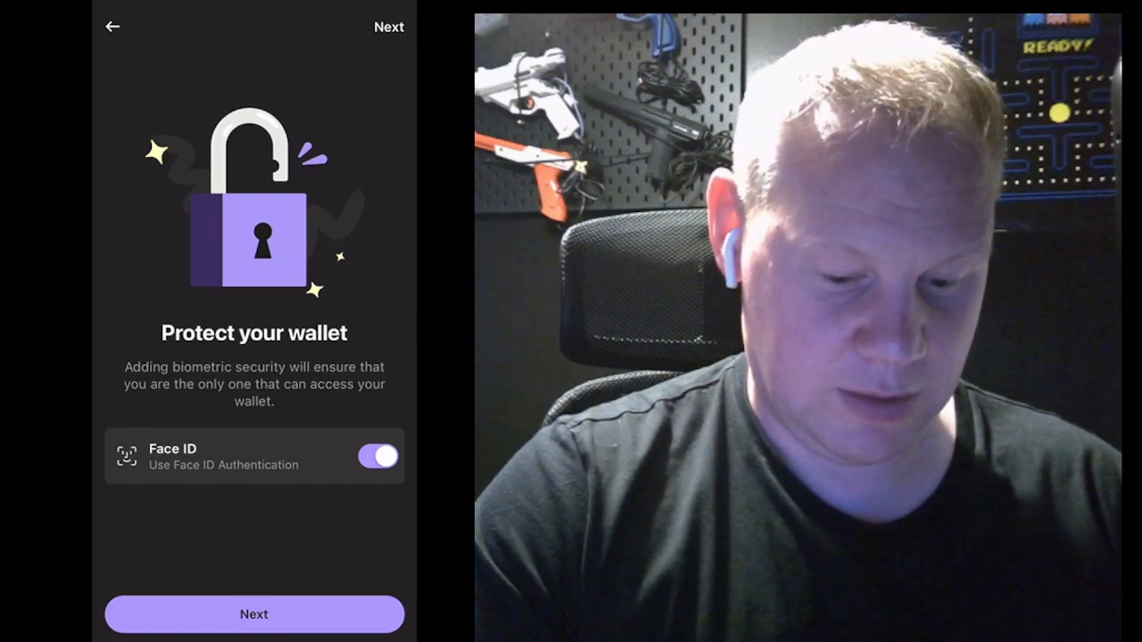
{"action": "left_click", "coordinate": [253, 613]}
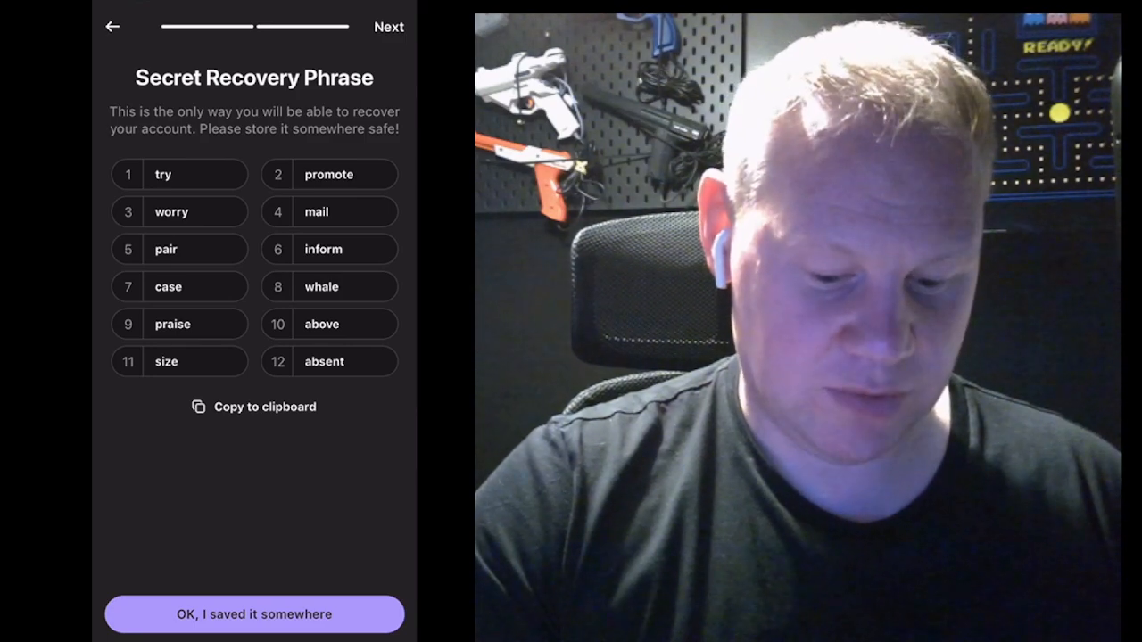
Confirm the recovery phrase is saved and reach the empty $0.00 Account 1 home
{"action": "left_click", "coordinate": [253, 613]}
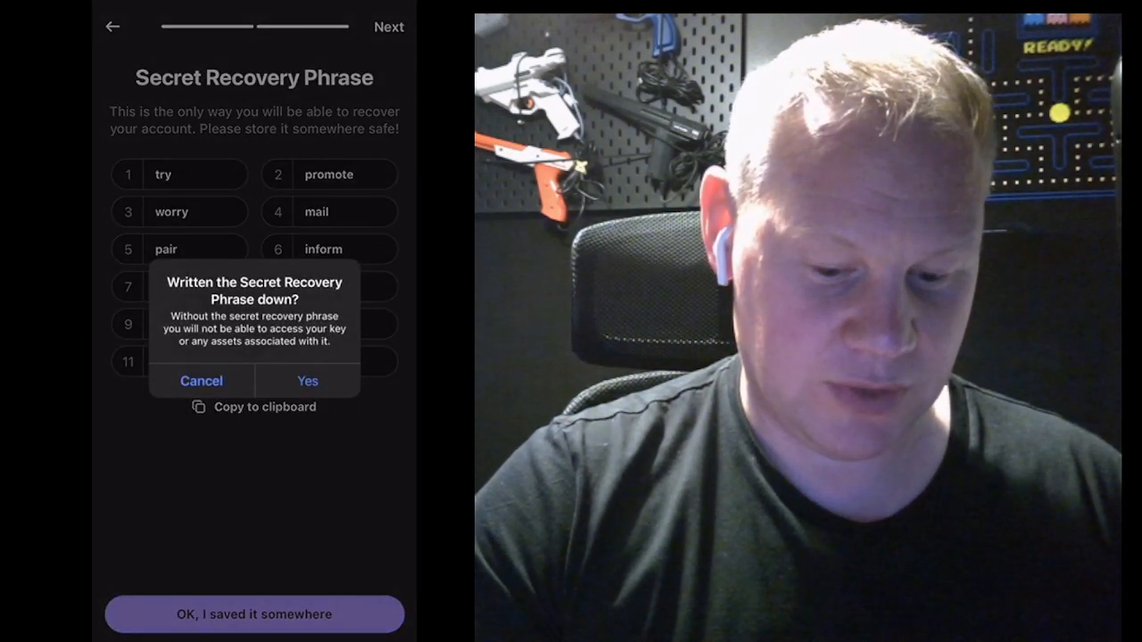
{"action": "left_click", "coordinate": [307, 382]}
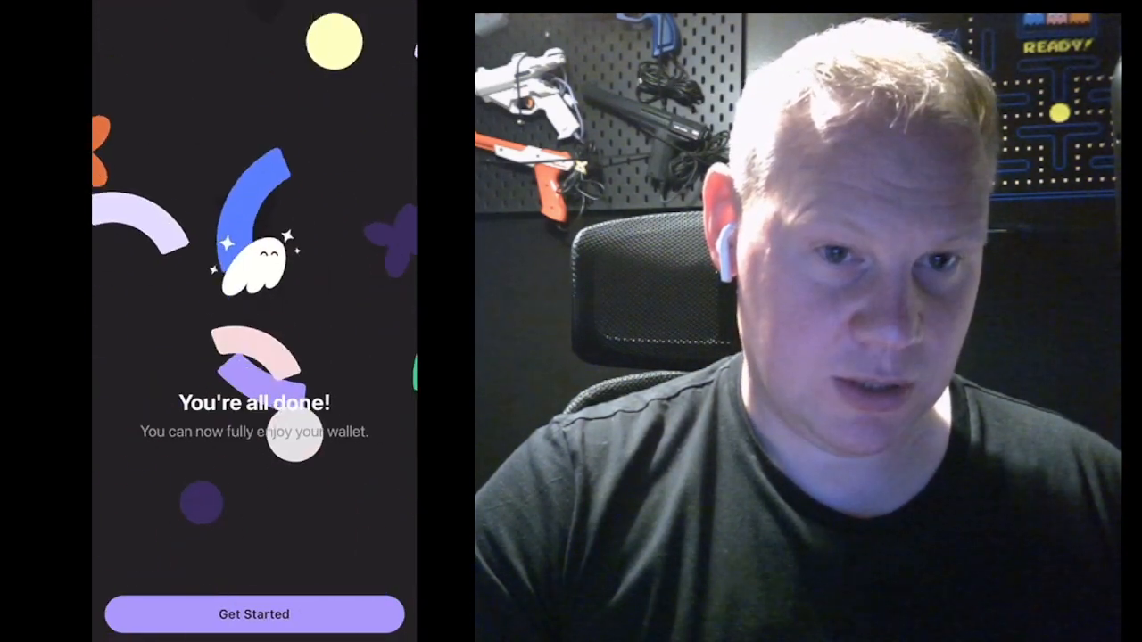
{"action": "left_click", "coordinate": [253, 614]}
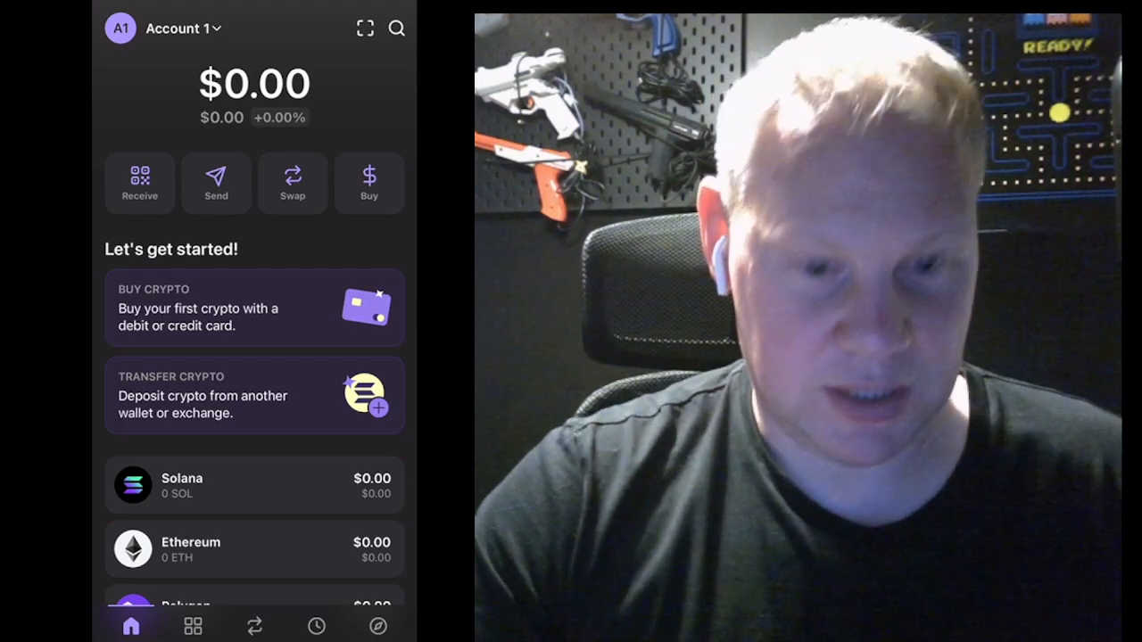
Bring up the Buy SOL screen showing $10 (0.057 SOL) via credit/debit card
{"action": "scroll", "scroll_direction": "down", "scroll_amount": 3}
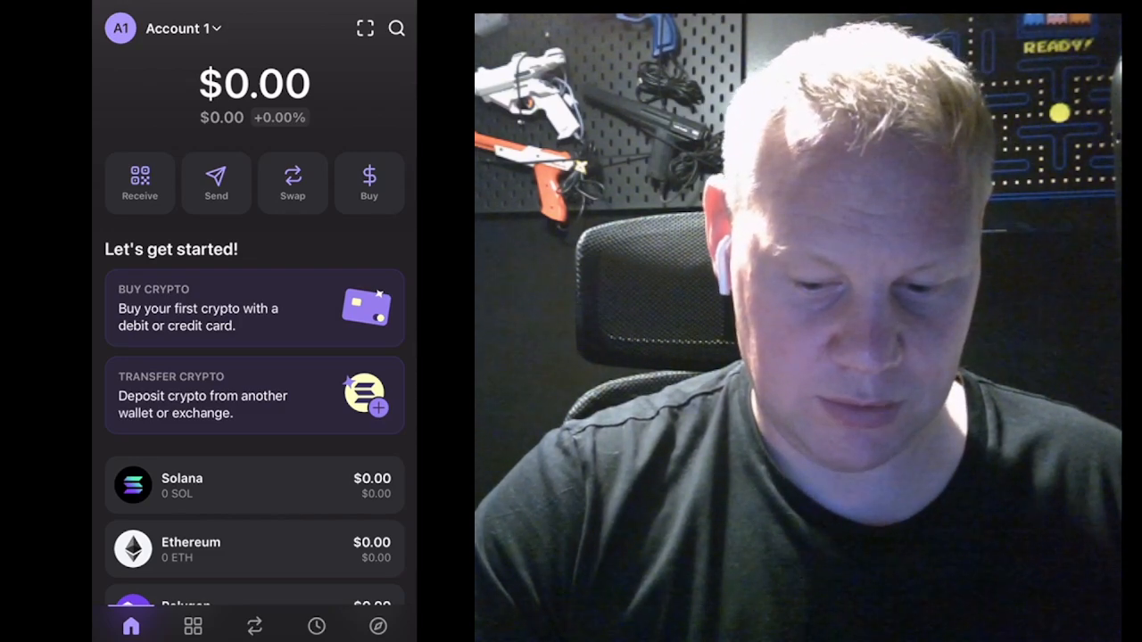
{"action": "left_click", "coordinate": [368, 182]}
{"action": "type", "text": "$10"}
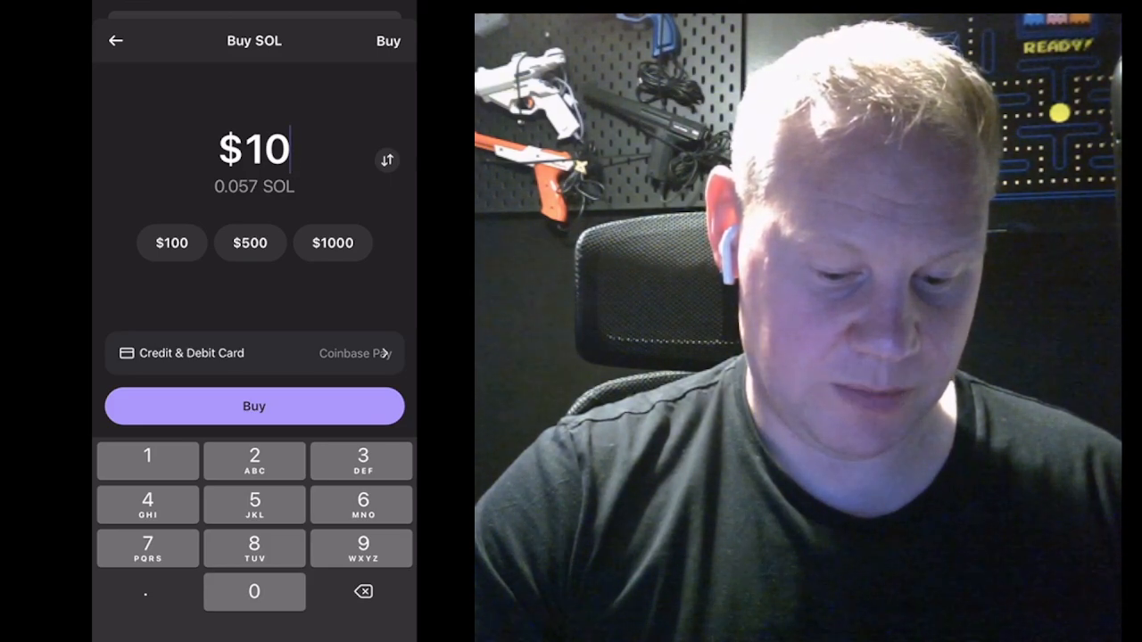
Proceed with the $10 SOL purchase to Coinbase's payment page, then return to wallet home
{"action": "left_click", "coordinate": [253, 407]}
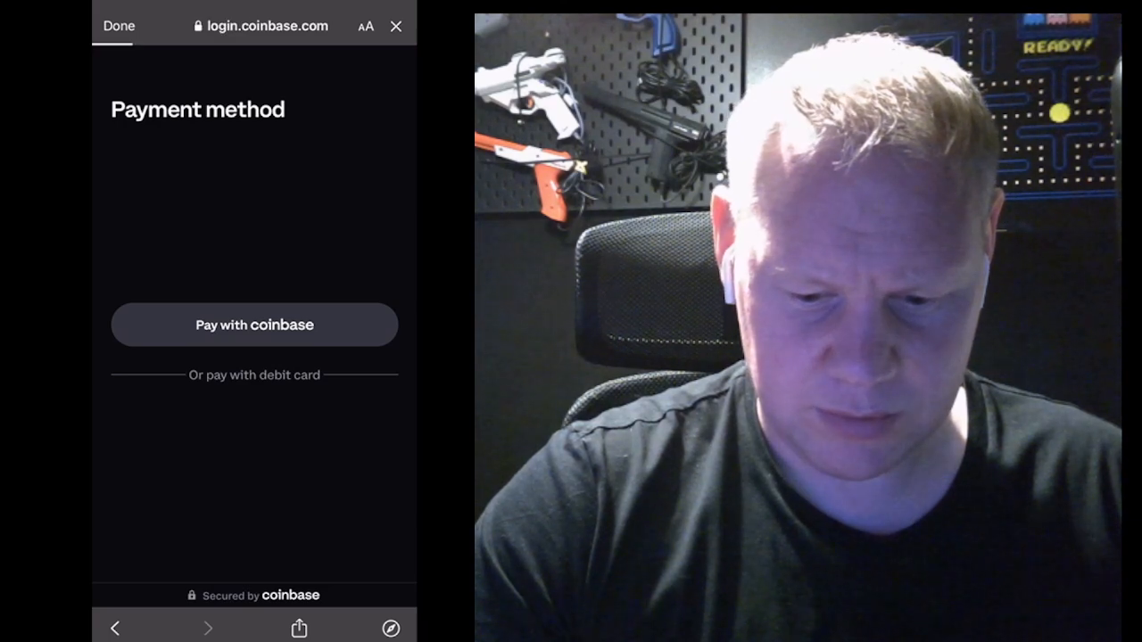
{"action": "left_click", "coordinate": [253, 325]}
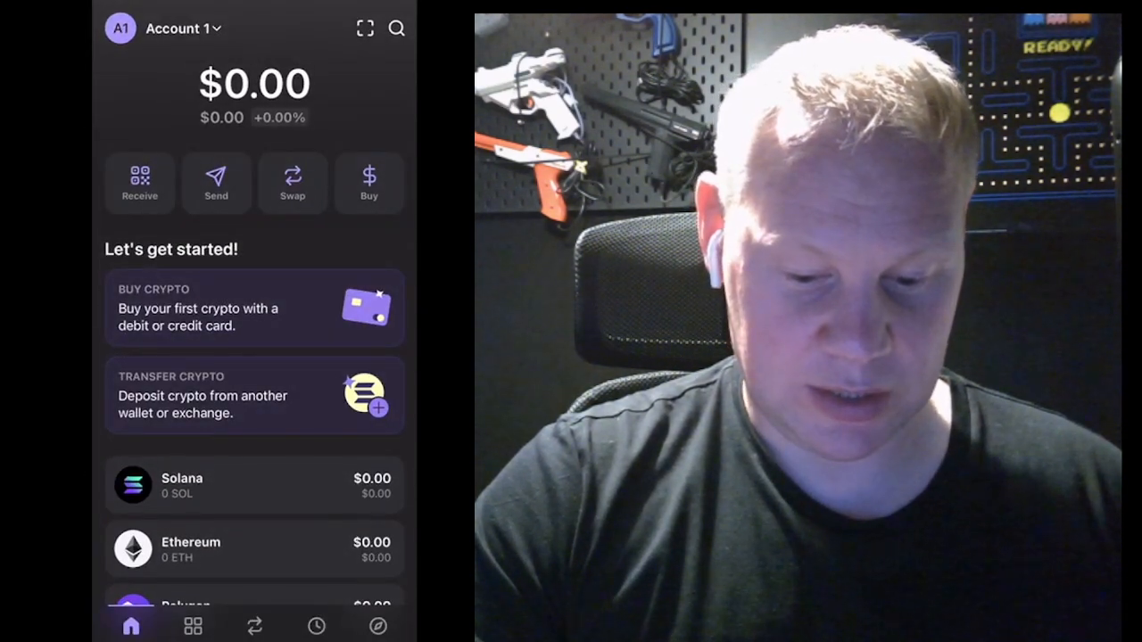
View the receiving addresses and Solana QR code, then close back to the wallet
{"action": "left_click", "coordinate": [139, 182]}
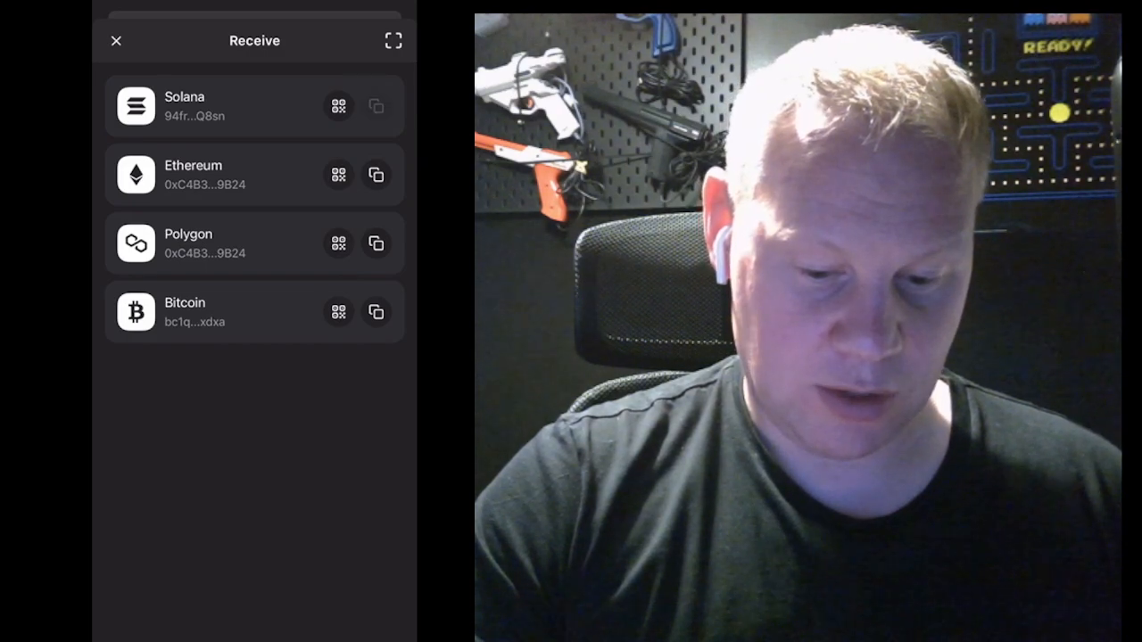
{"action": "left_click", "coordinate": [374, 105]}
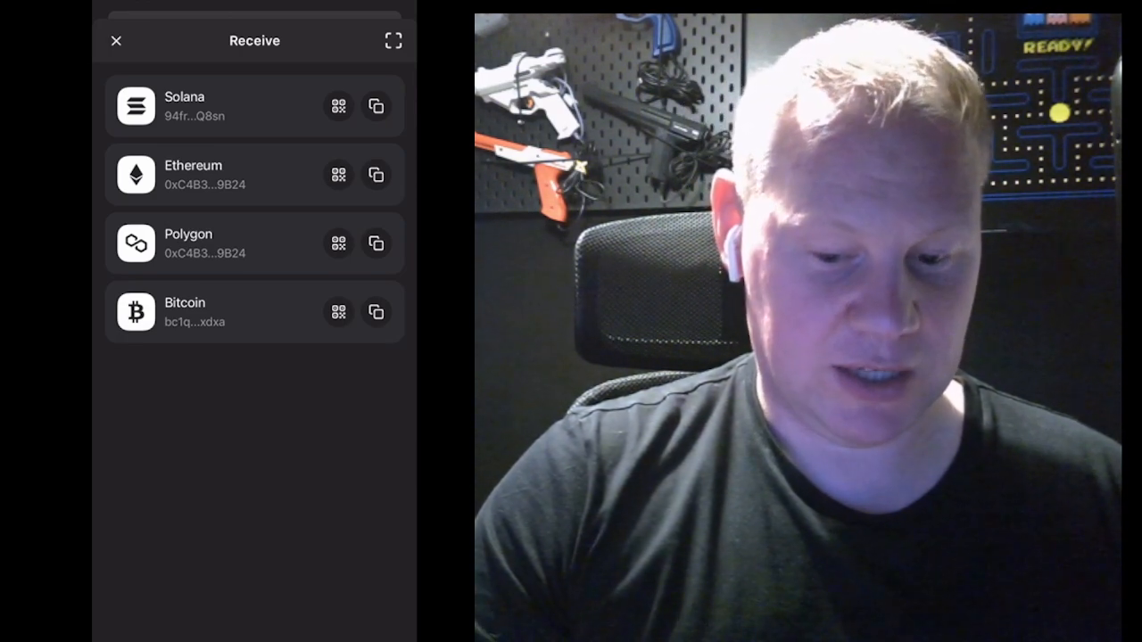
{"action": "left_click", "coordinate": [337, 105]}
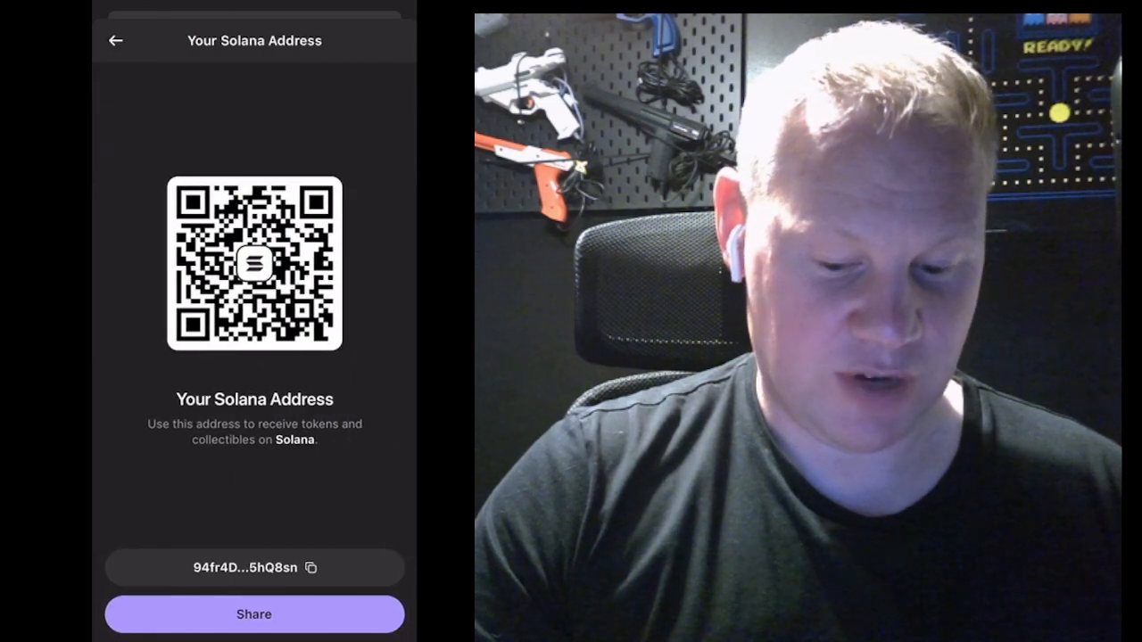
{"action": "left_click", "coordinate": [254, 568]}
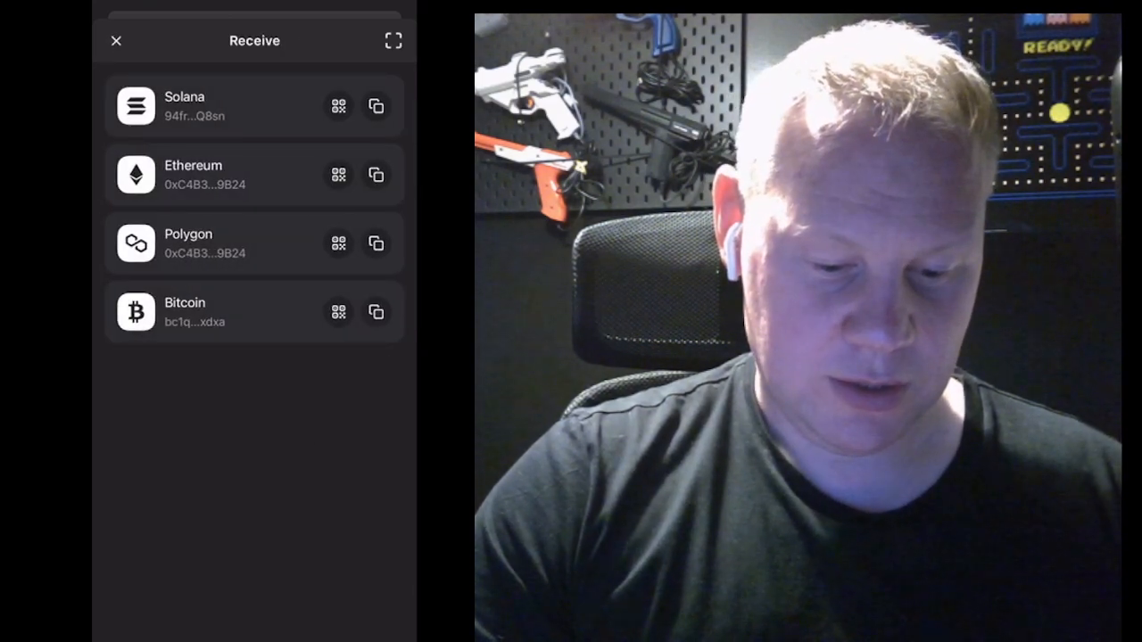
{"action": "left_click", "coordinate": [116, 39]}
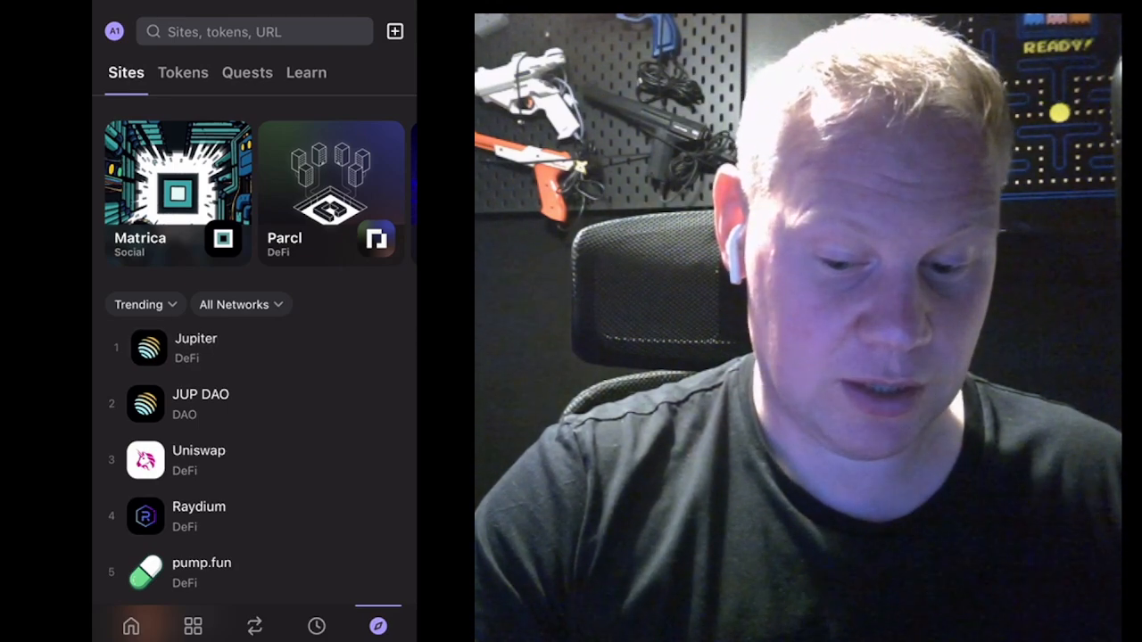
On jup.ag, flip the swap direction and browse the token list for MOTHER against 1 SOL
{"action": "left_click", "coordinate": [194, 348]}
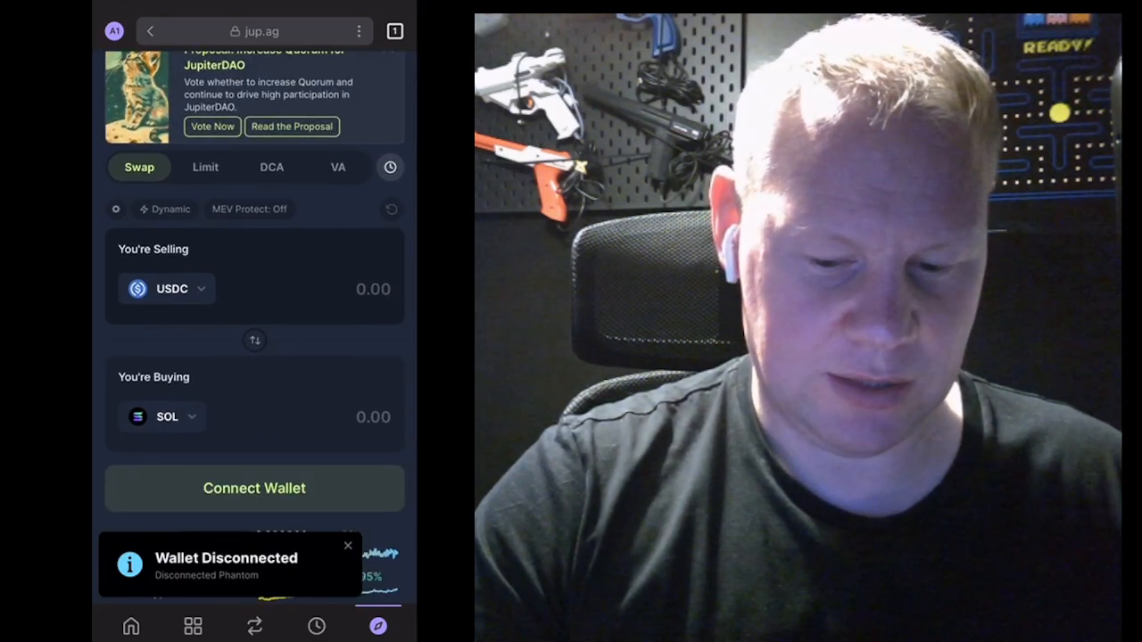
{"action": "left_click", "coordinate": [254, 339]}
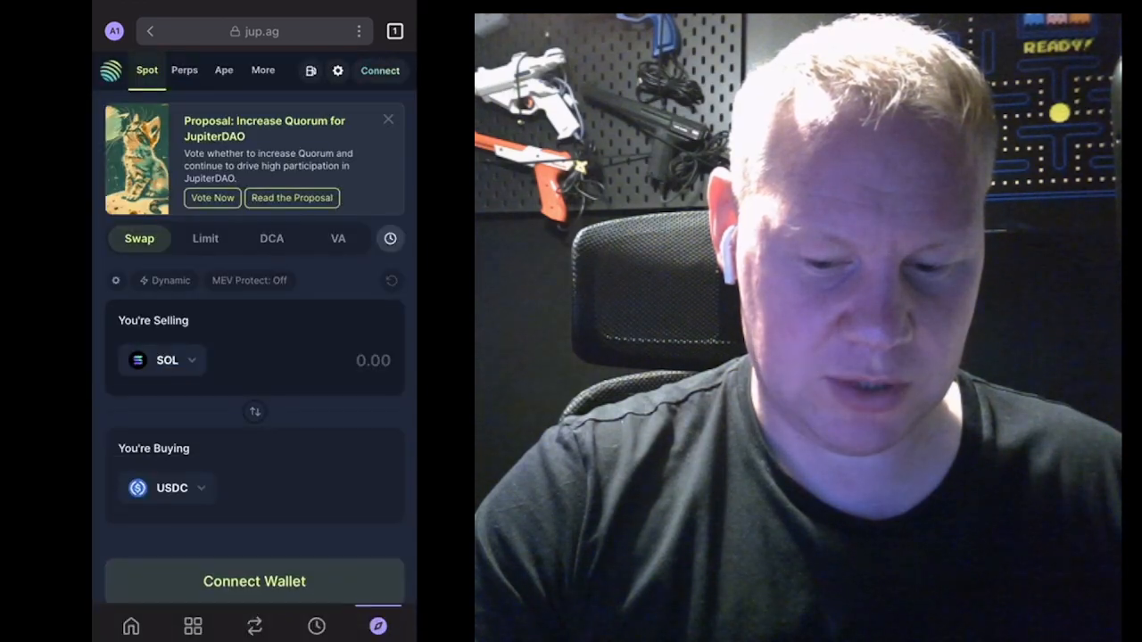
{"action": "left_click", "coordinate": [160, 361]}
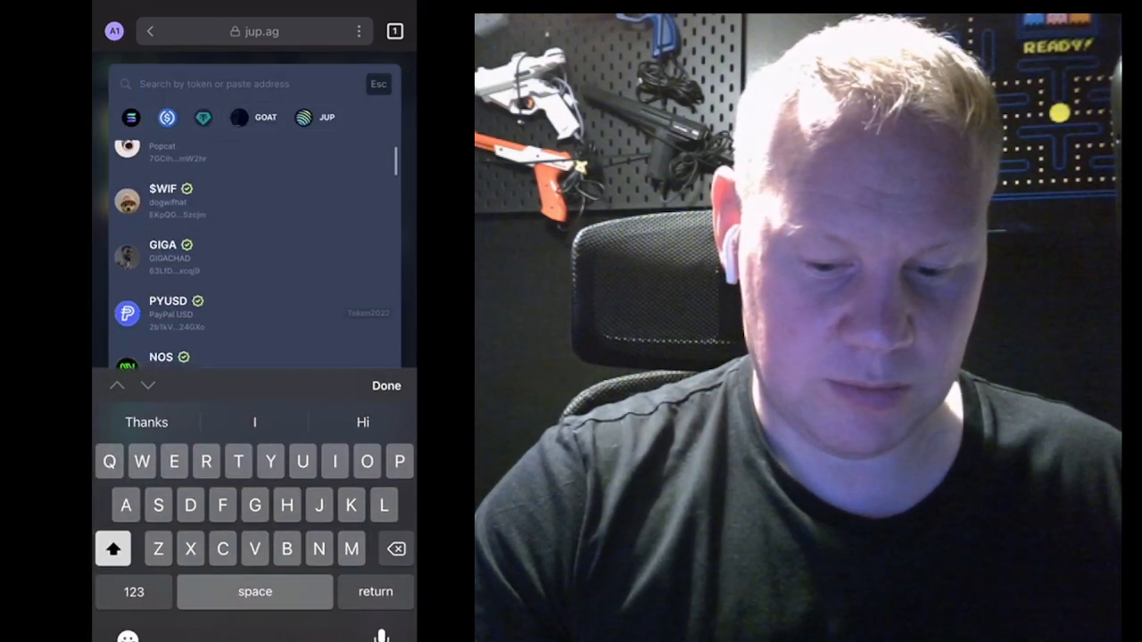
{"action": "scroll", "scroll_direction": "down", "scroll_amount": 3}
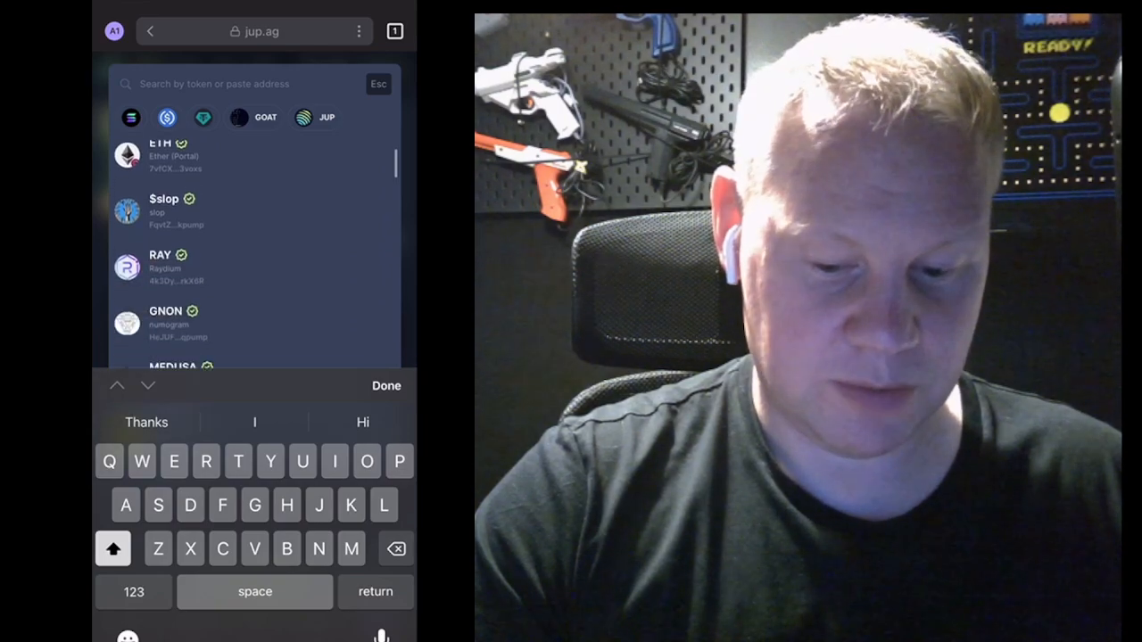
{"action": "scroll", "scroll_direction": "down", "scroll_amount": 3}
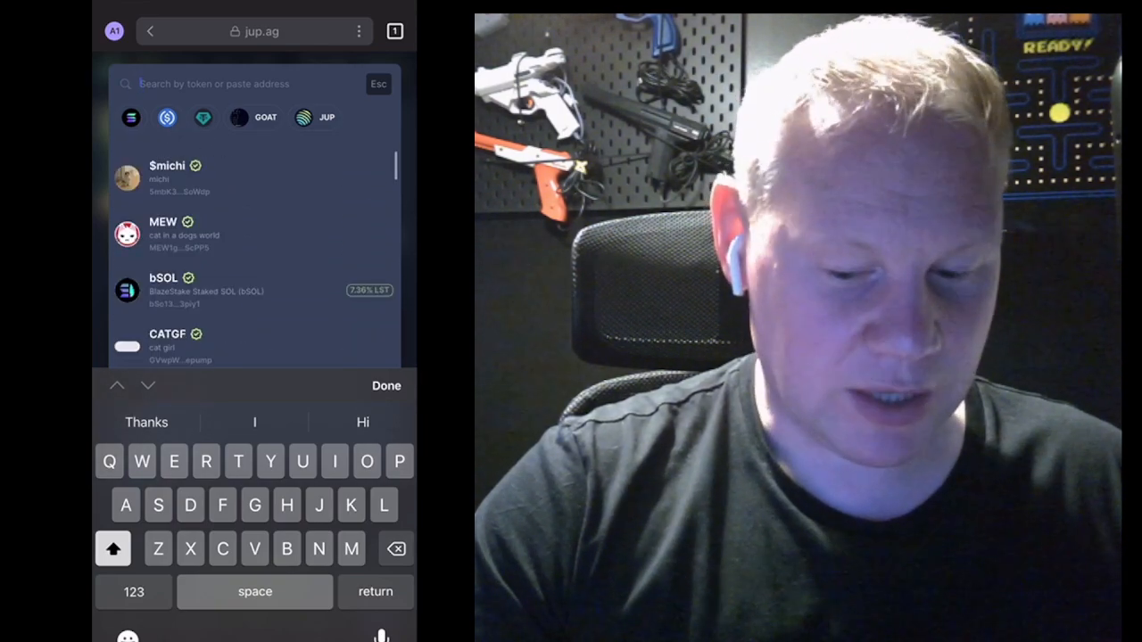
{"action": "scroll", "scroll_direction": "down", "scroll_amount": 3}
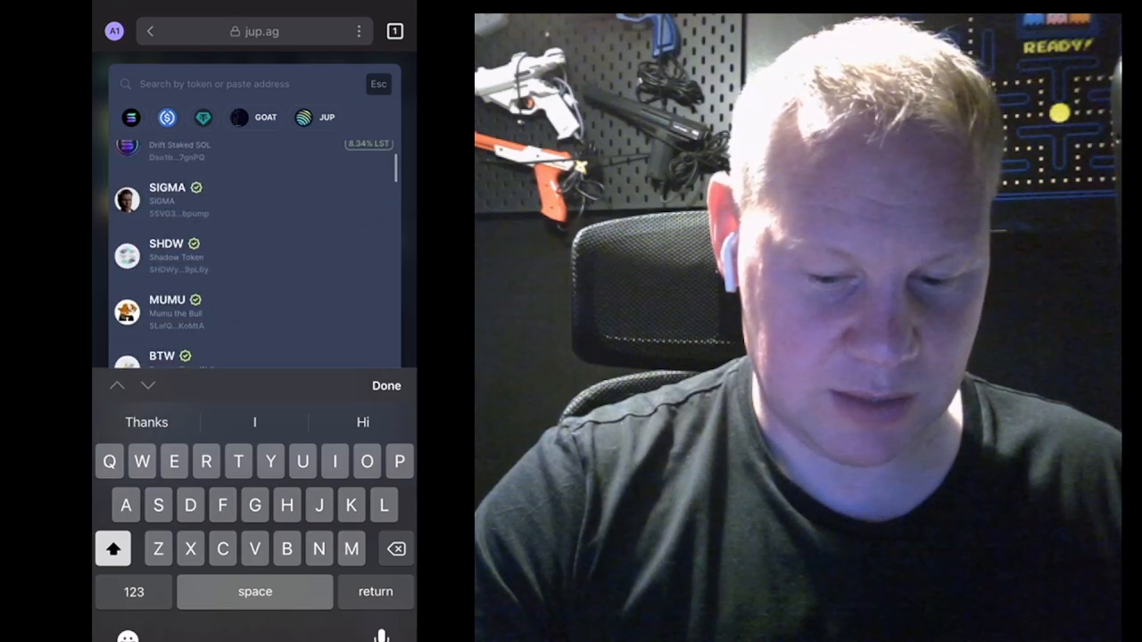
{"action": "scroll", "scroll_direction": "down", "scroll_amount": 3}
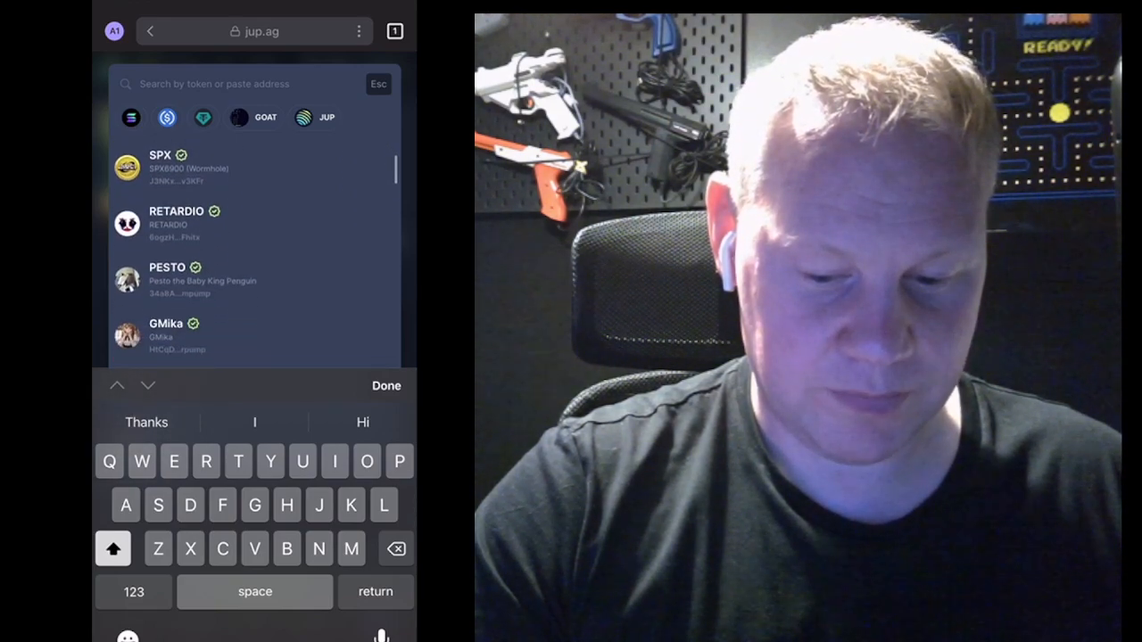
{"action": "scroll", "scroll_direction": "down", "scroll_amount": 3}
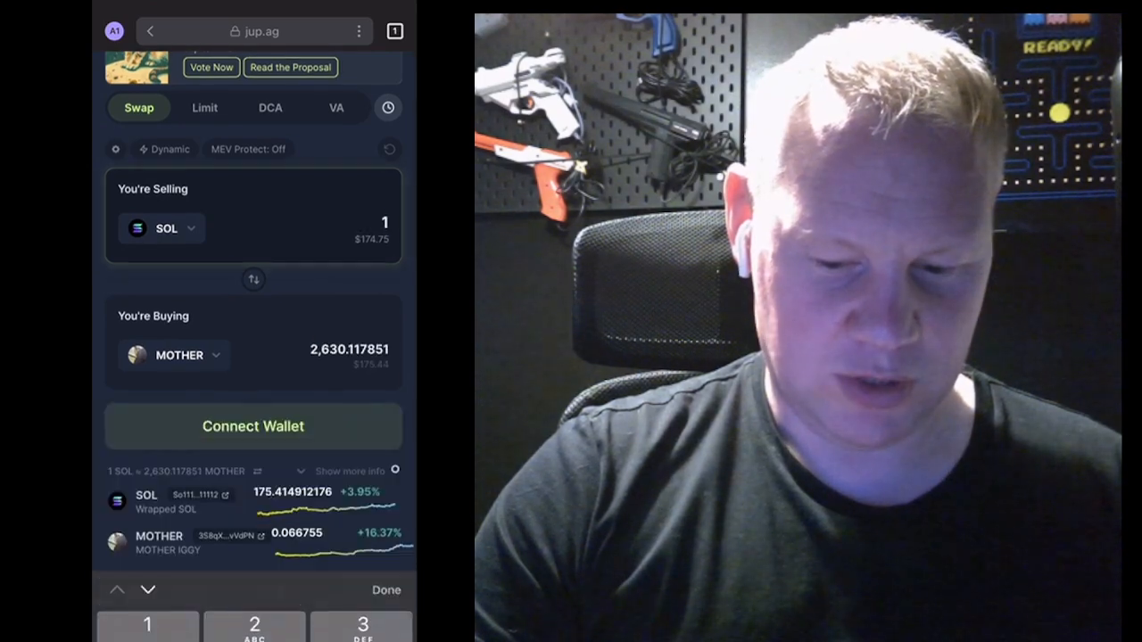
Connect Account 1 to Jupiter, see Insufficient SOL, then switch to Telegram's Trojan bot
{"action": "left_click", "coordinate": [253, 424]}
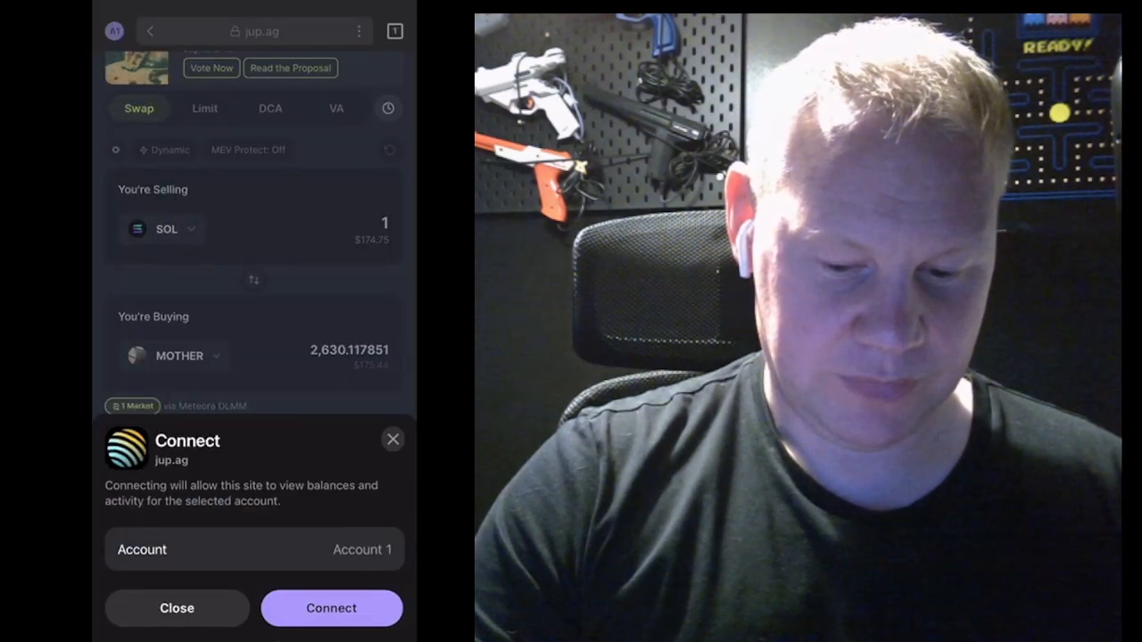
{"action": "left_click", "coordinate": [332, 607]}
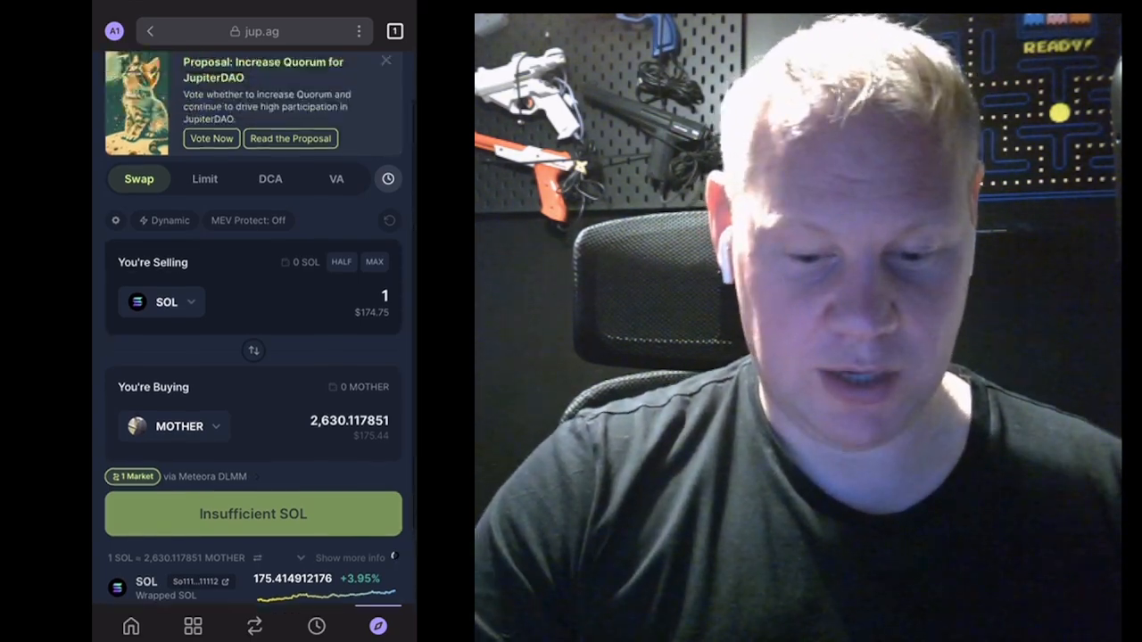
{"action": "left_click", "coordinate": [130, 625]}
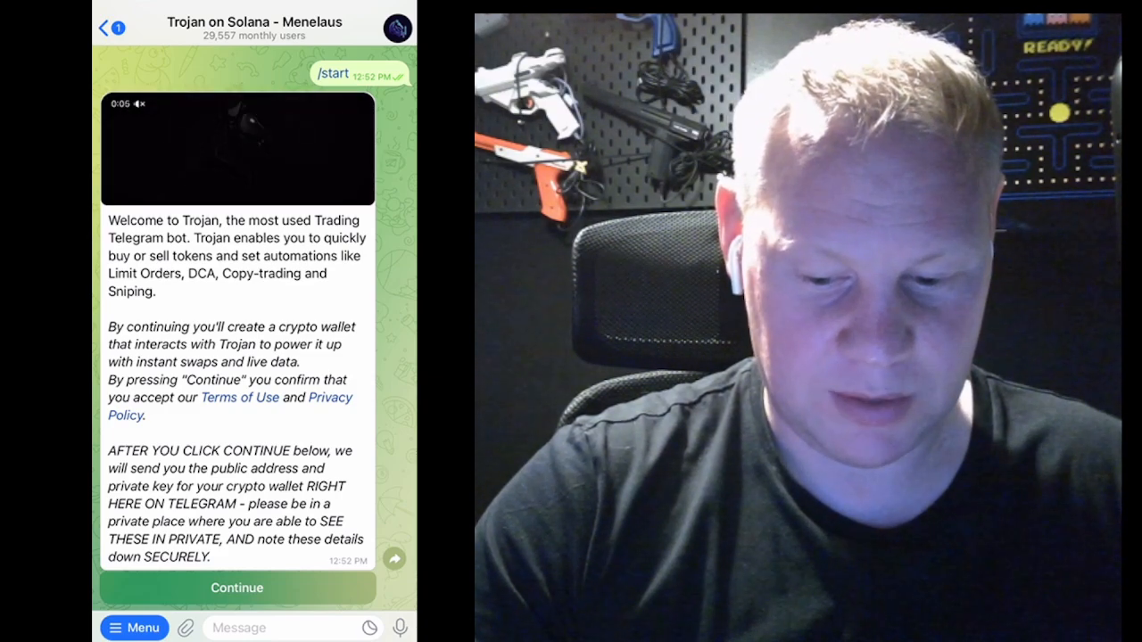
Accept Trojan's terms to generate SOL and ETH wallets, then send /start
{"action": "left_click", "coordinate": [235, 587]}
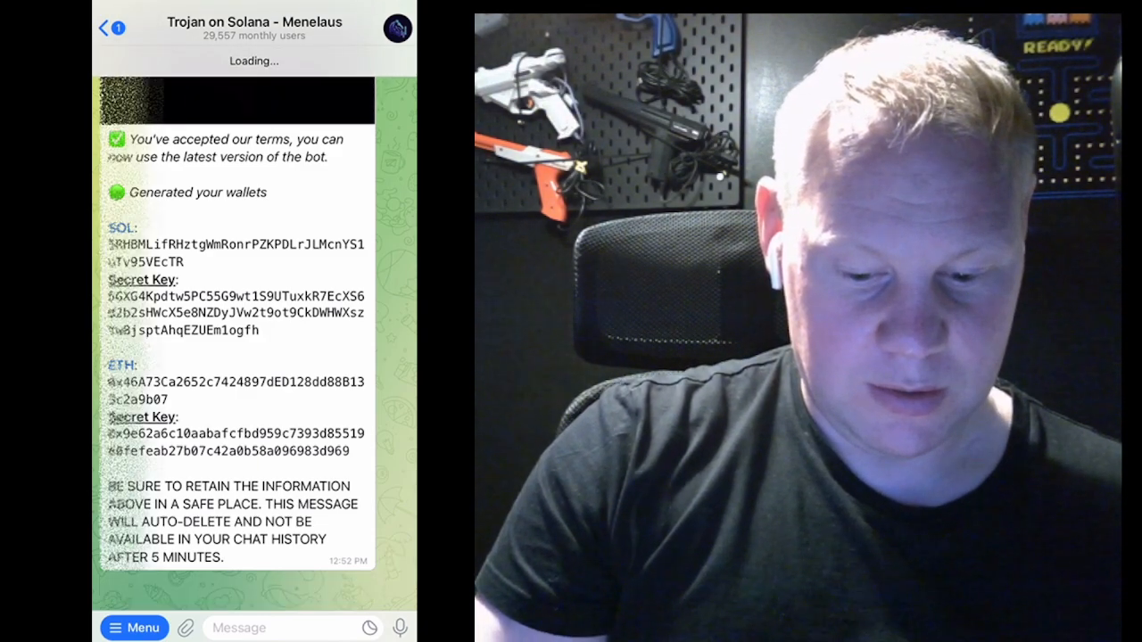
{"action": "type", "text": "/start"}
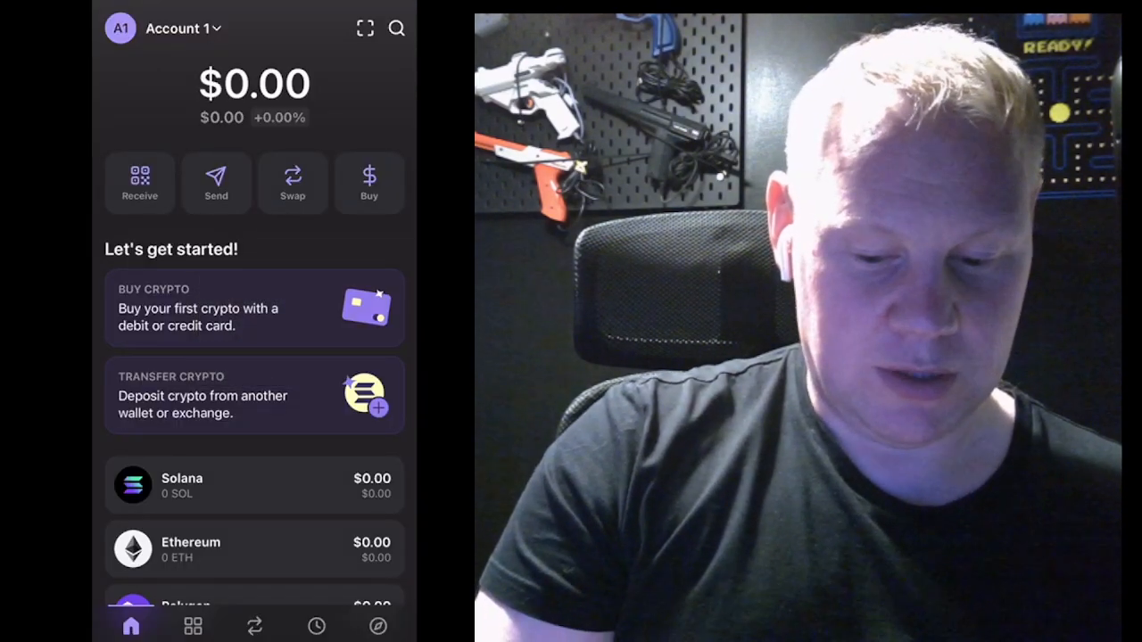
Start a Phantom send to the pasted Trojan address, find 0 SOL available, and return to Telegram
{"action": "left_click", "coordinate": [214, 182]}
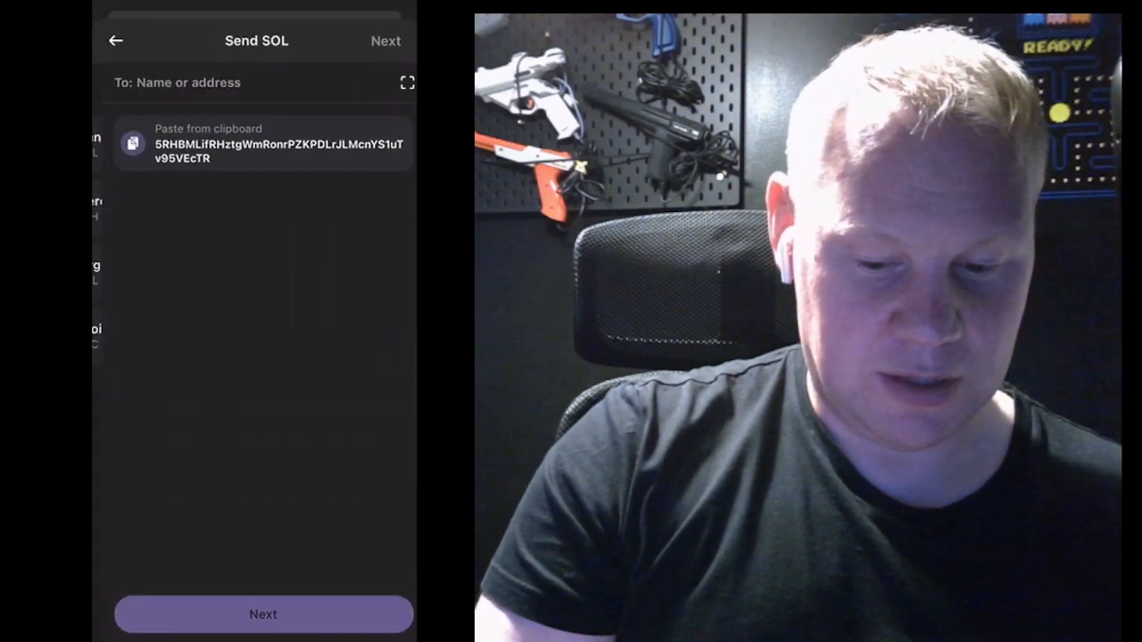
{"action": "left_click", "coordinate": [261, 144]}
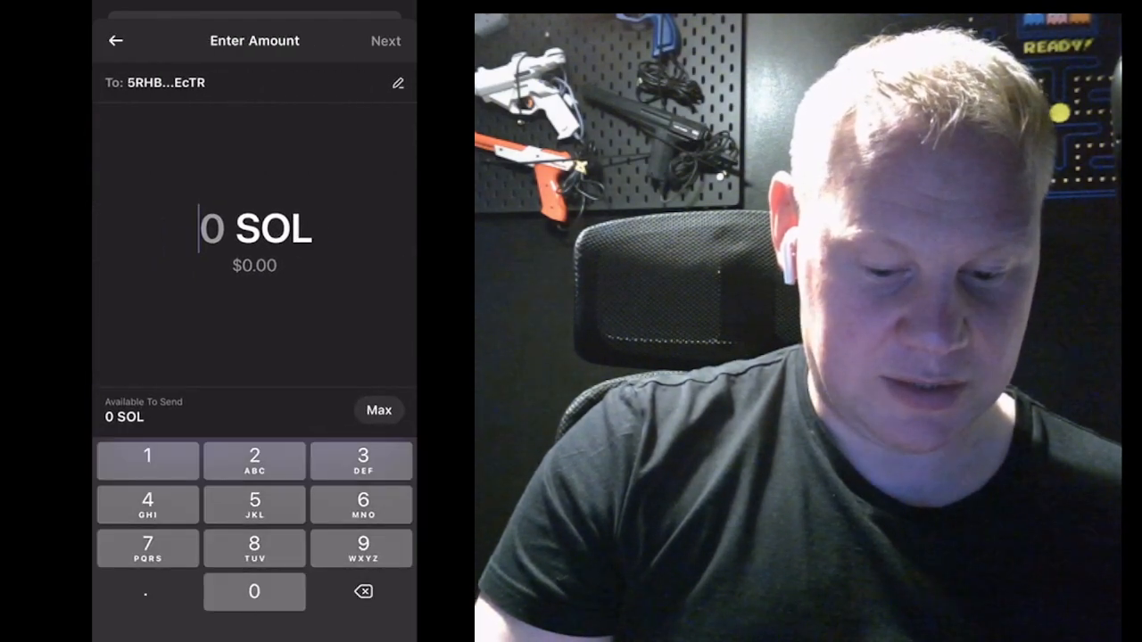
{"action": "left_click", "coordinate": [146, 461]}
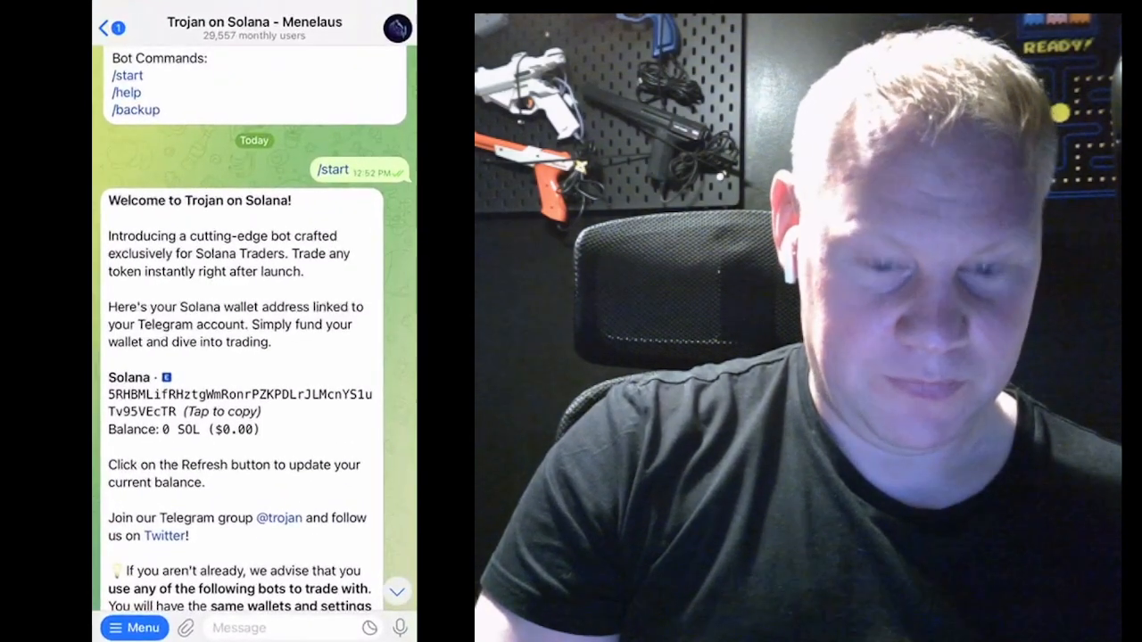
Reveal the Trojan welcome buttons and choose Buy so the bot asks for a token
{"action": "scroll", "scroll_direction": "down", "scroll_amount": 3}
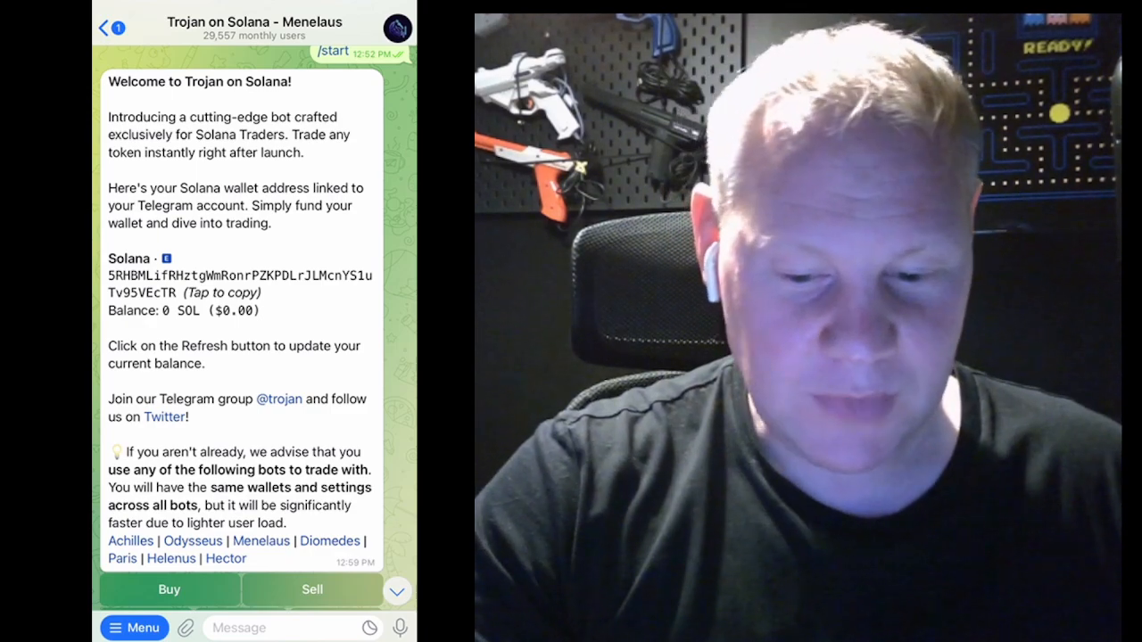
{"action": "left_click", "coordinate": [396, 592]}
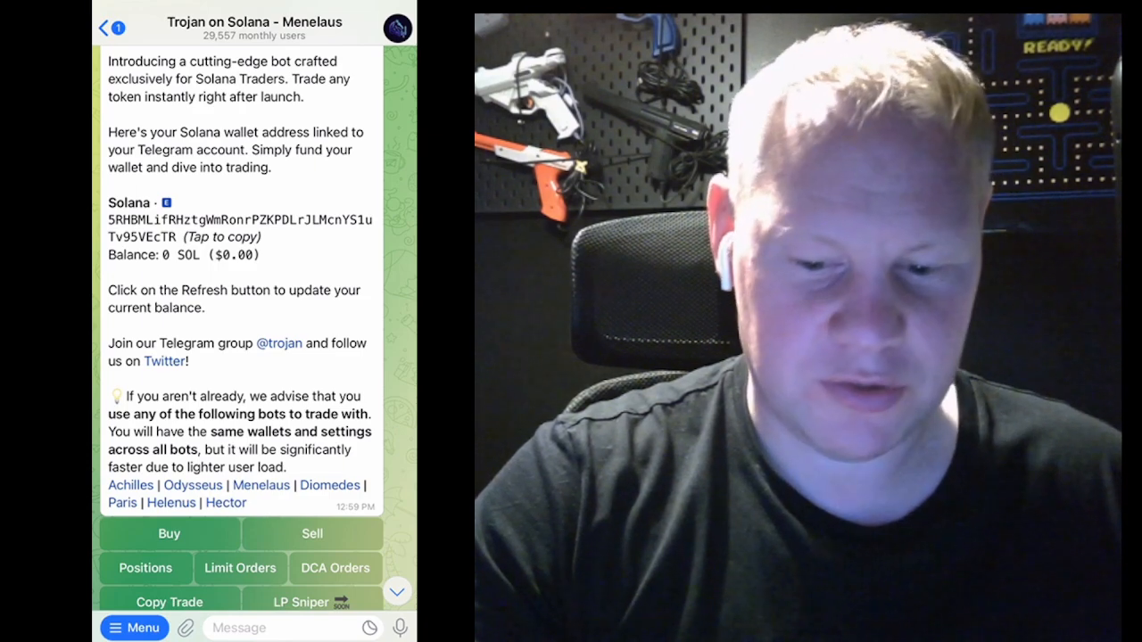
{"action": "left_click", "coordinate": [396, 593]}
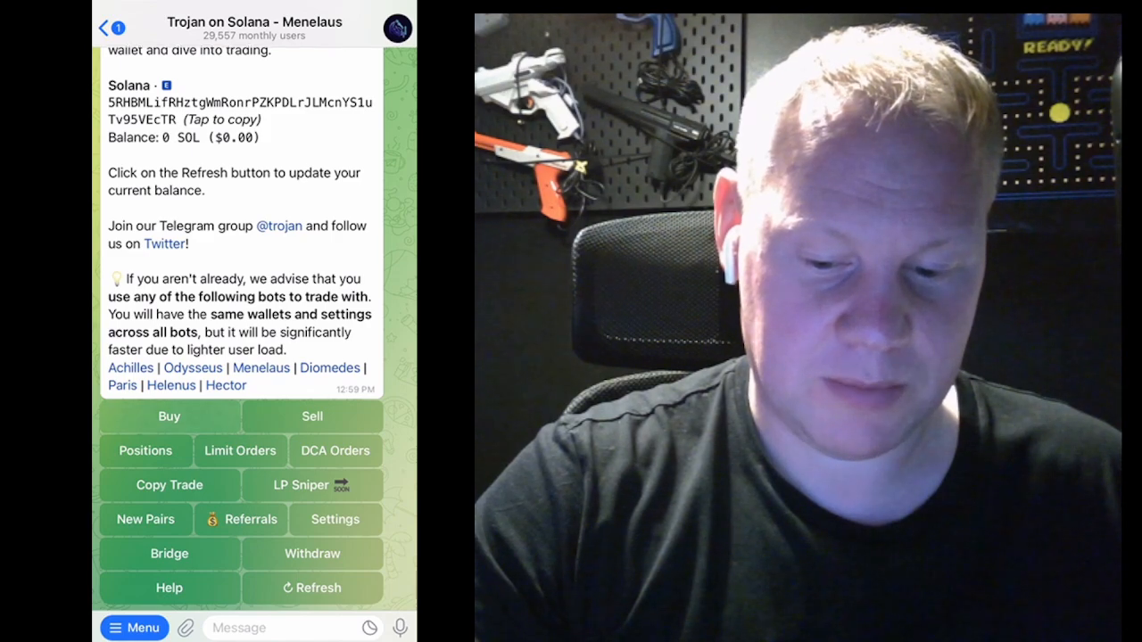
{"action": "left_click", "coordinate": [167, 416]}
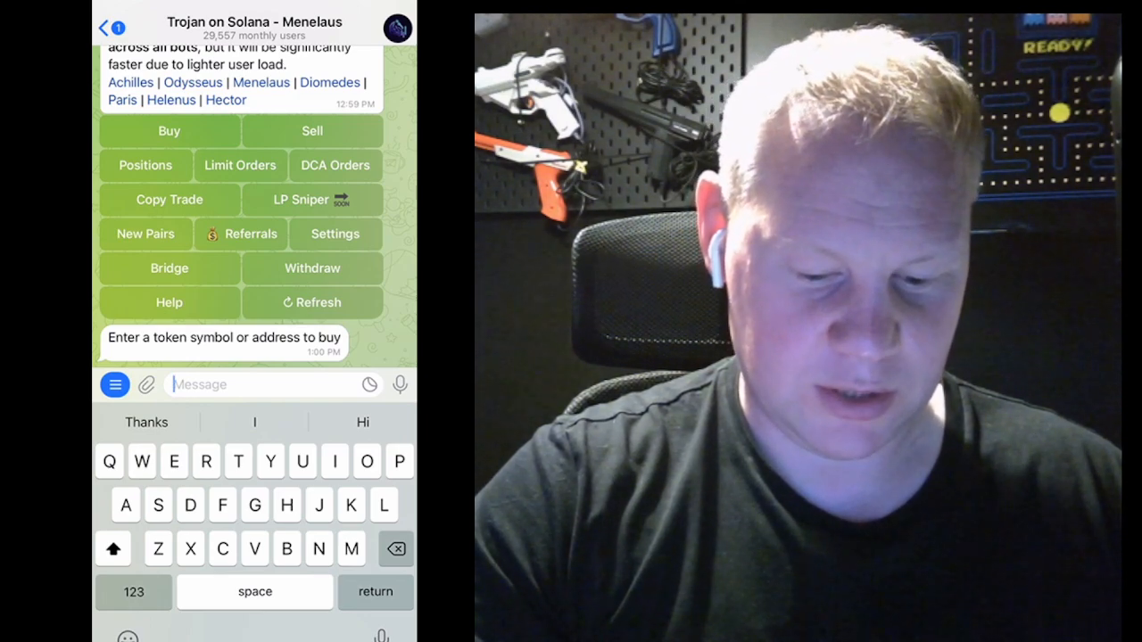
Send JUP to the bot, submit a SOL amount, hit Insufficient balance, then check /positions
{"action": "type", "text": "JUP"}
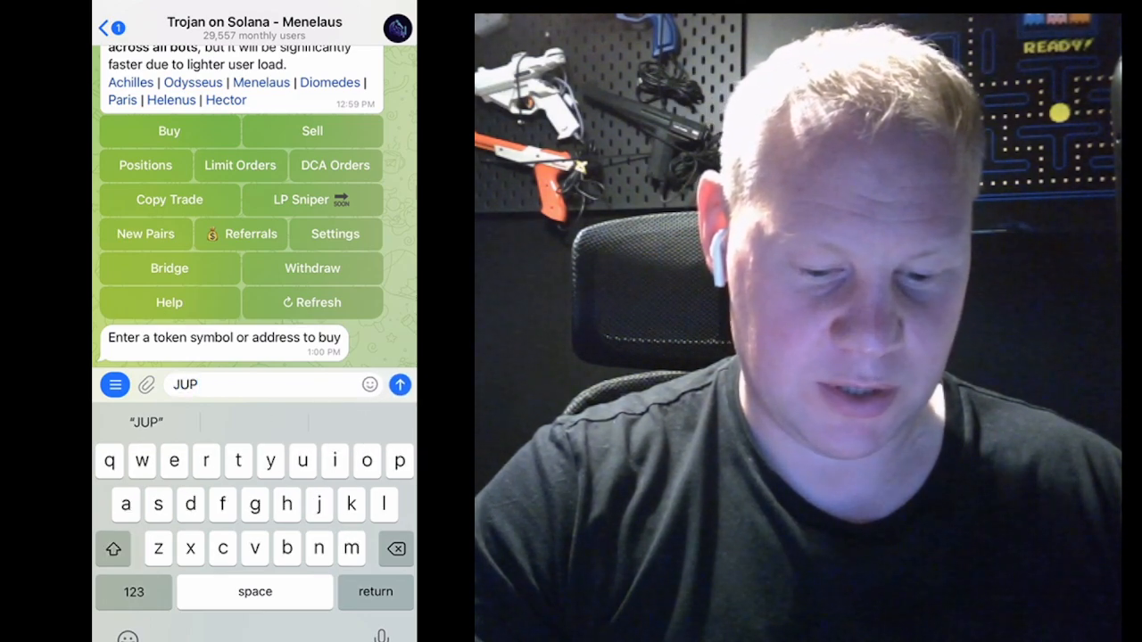
{"action": "left_click", "coordinate": [399, 385]}
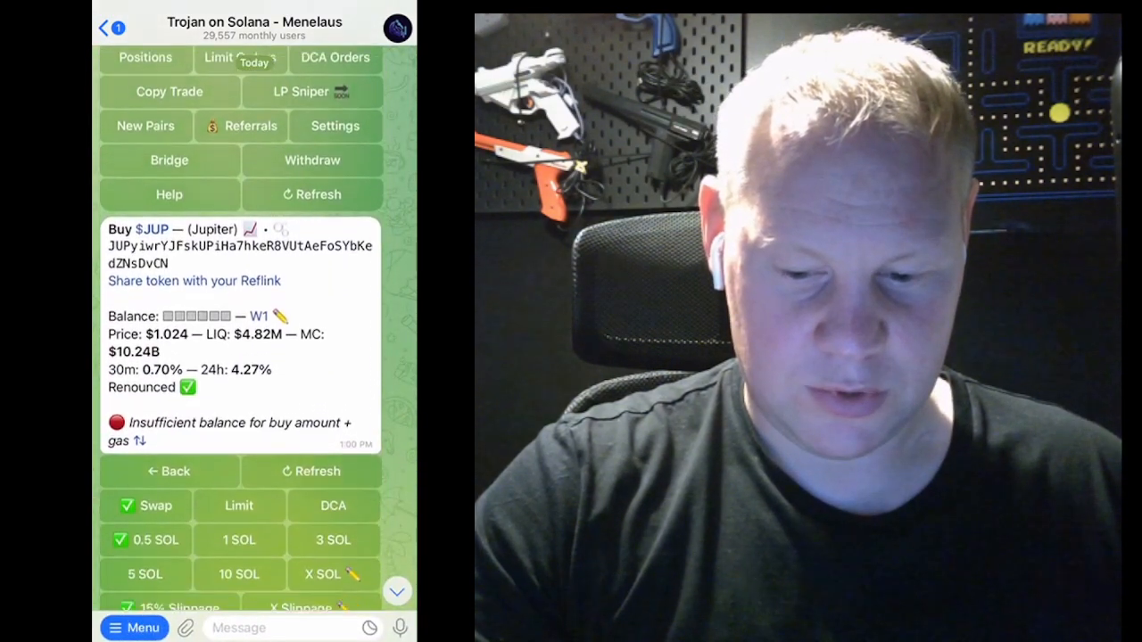
{"action": "scroll", "scroll_direction": "down", "scroll_amount": 3}
{"action": "type", "text": "0."}
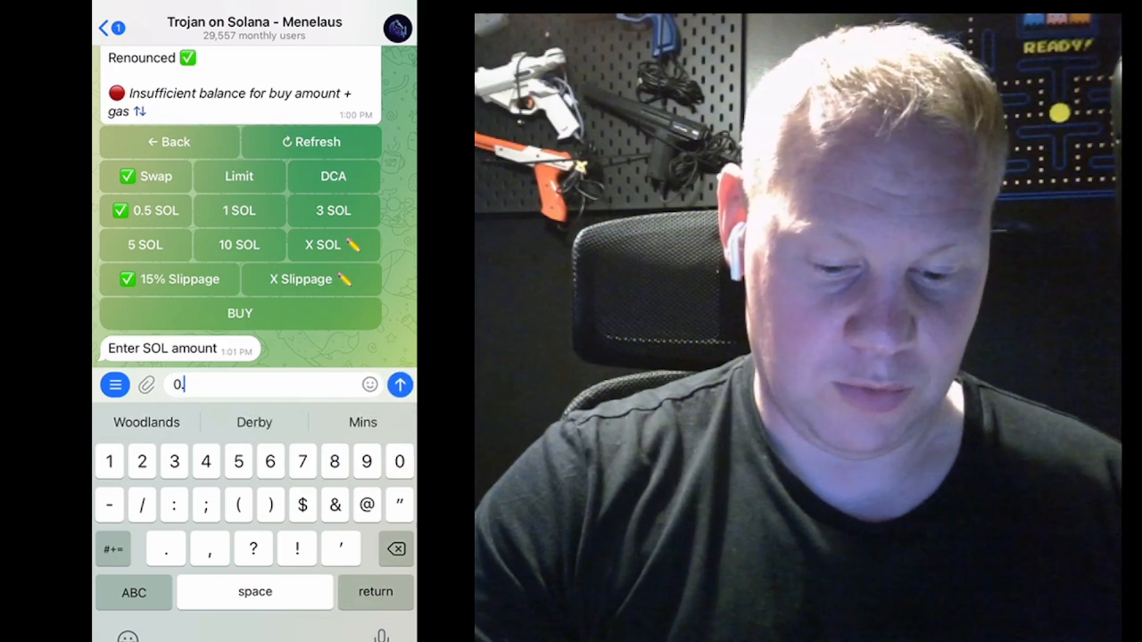
{"action": "left_click", "coordinate": [400, 385]}
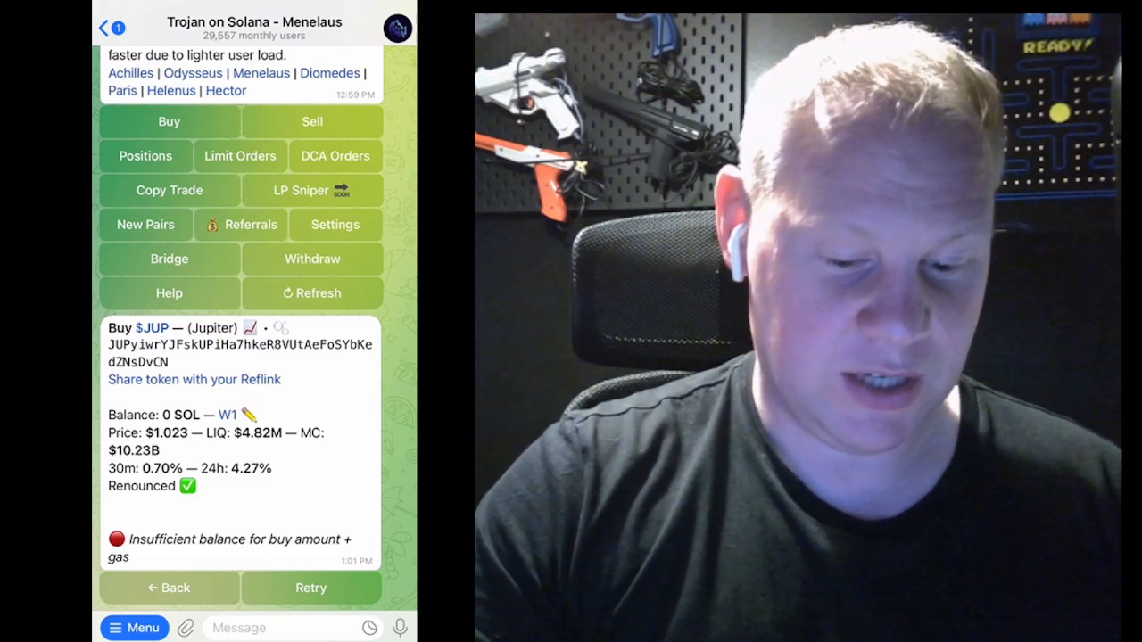
{"action": "left_click", "coordinate": [136, 628]}
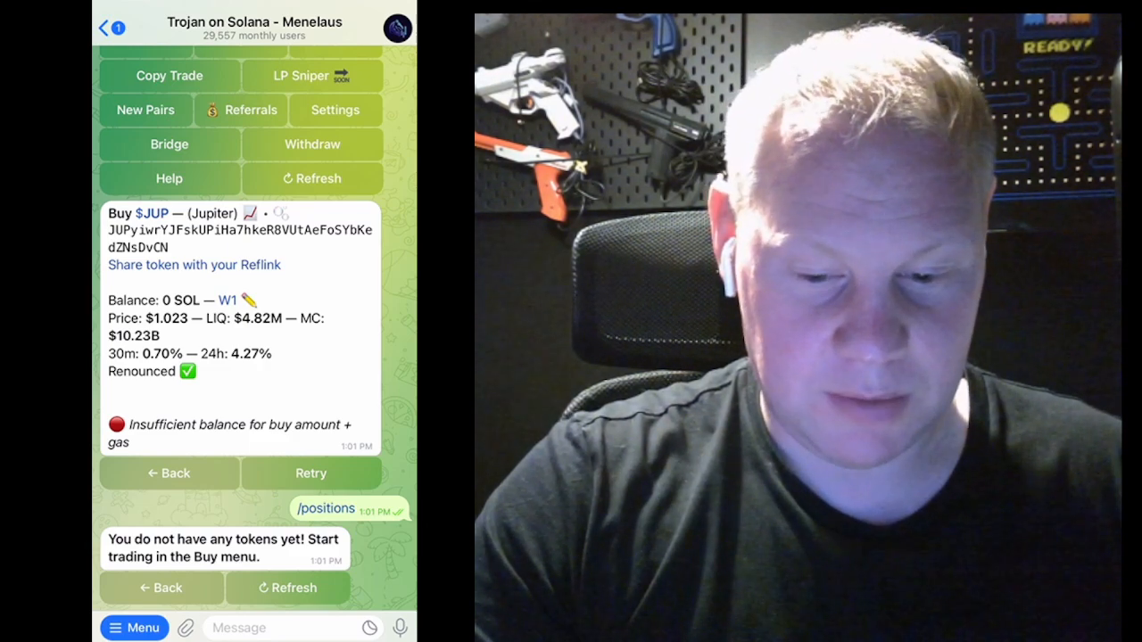
Send /start to the Trojan bot, see no tokens reported, then move to App Store Search
{"action": "left_click", "coordinate": [136, 628]}
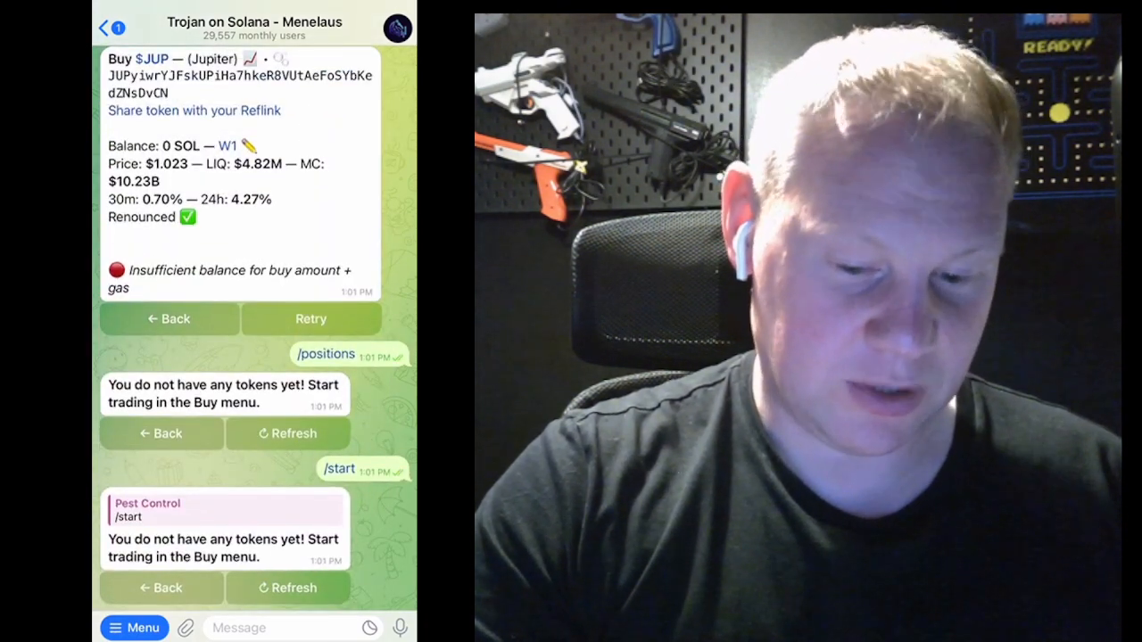
{"action": "left_click", "coordinate": [135, 628]}
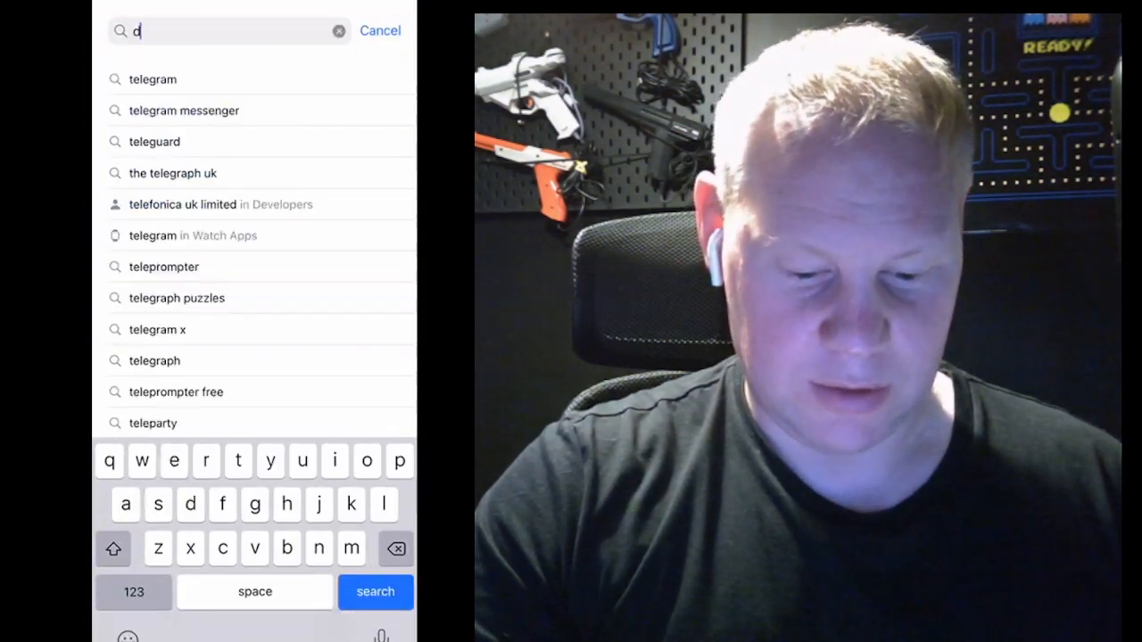
Search 'dexscreener', install DEX Screener and launch it
{"action": "type", "text": "dexscreener"}
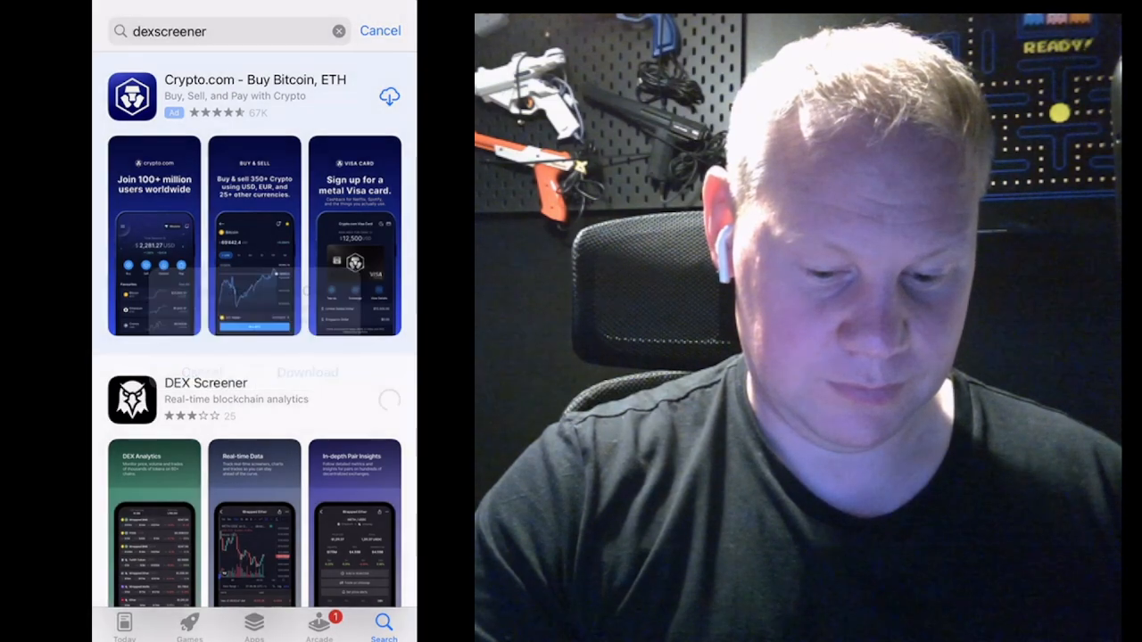
{"action": "left_click", "coordinate": [389, 400]}
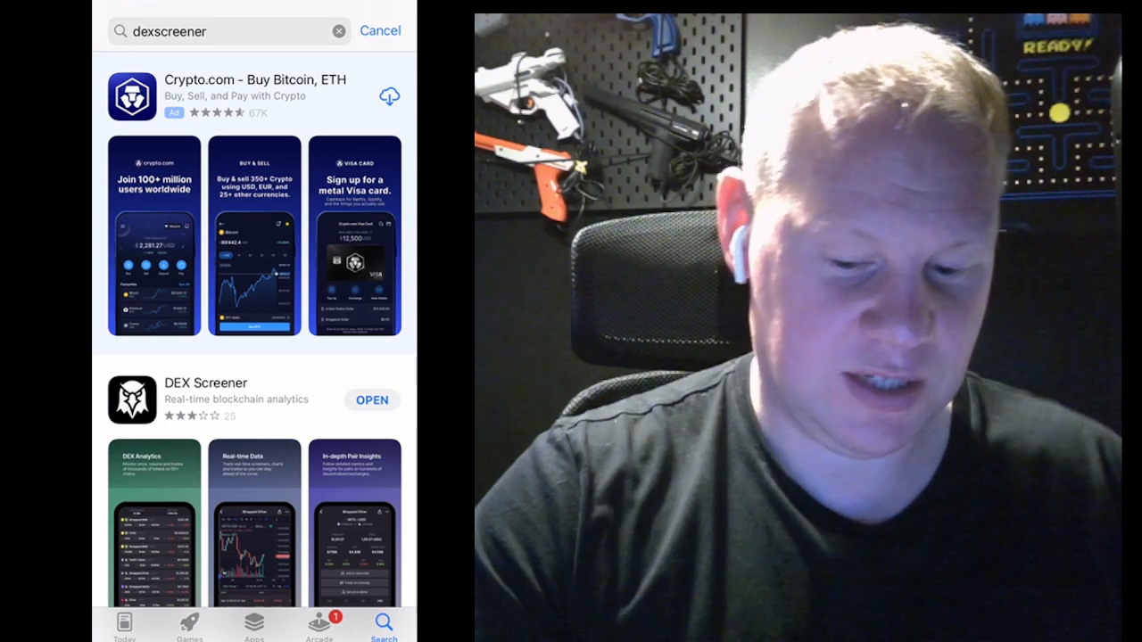
{"action": "left_click", "coordinate": [371, 399]}
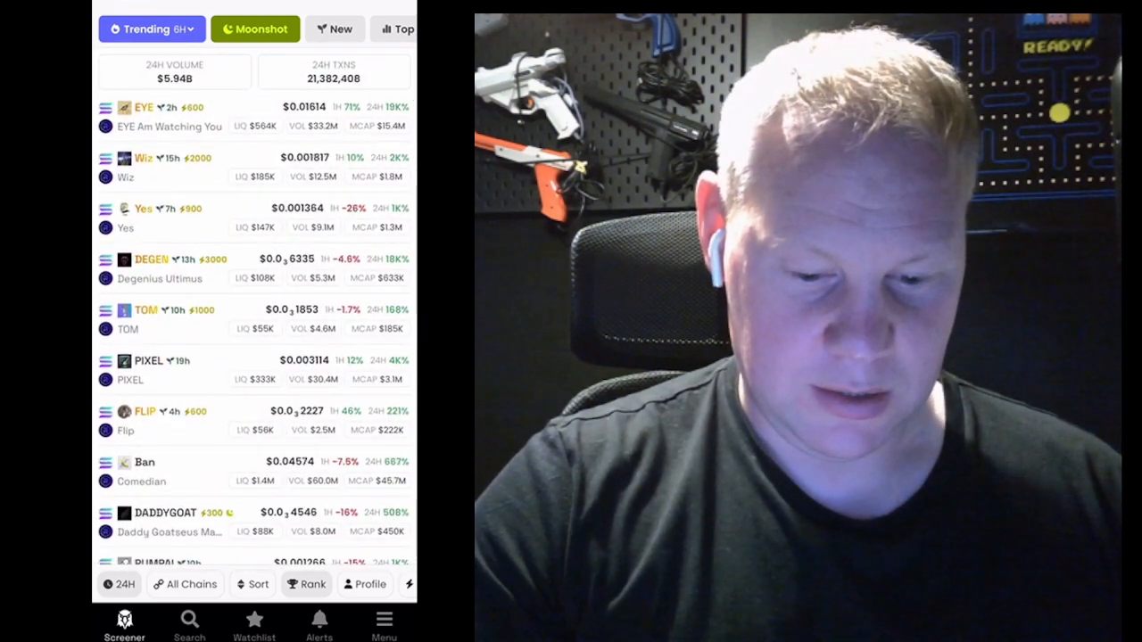
View the EYE Am Watching You token details, then enter contract address 6MAWnfag...zUTpump in the Trojan buy prompt
{"action": "left_click", "coordinate": [161, 116]}
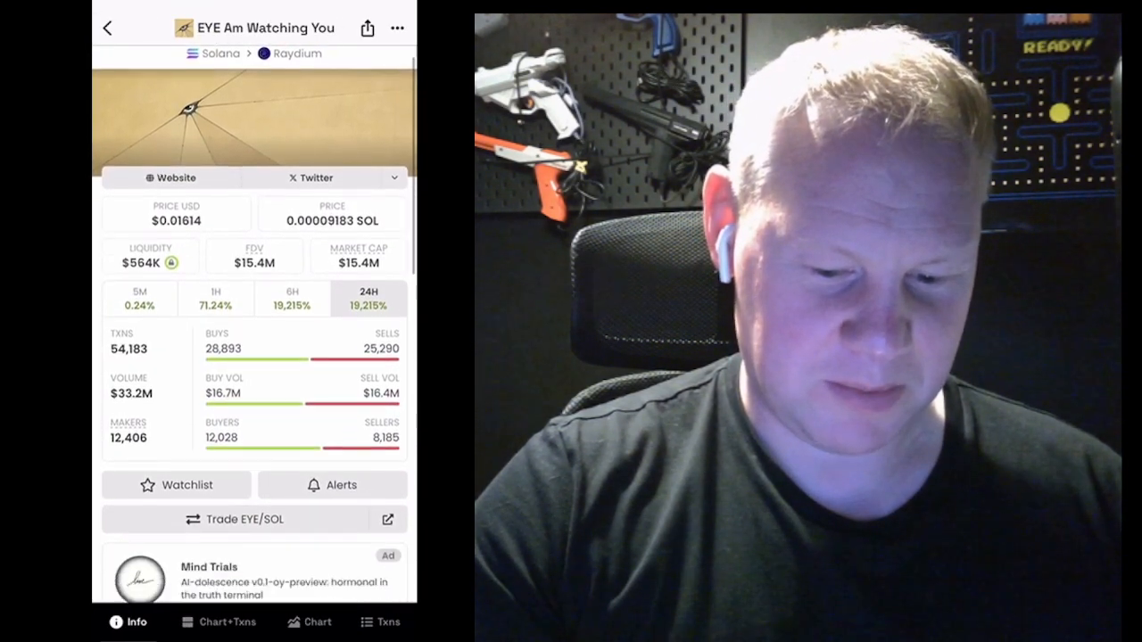
{"action": "scroll", "scroll_direction": "down", "scroll_amount": 3}
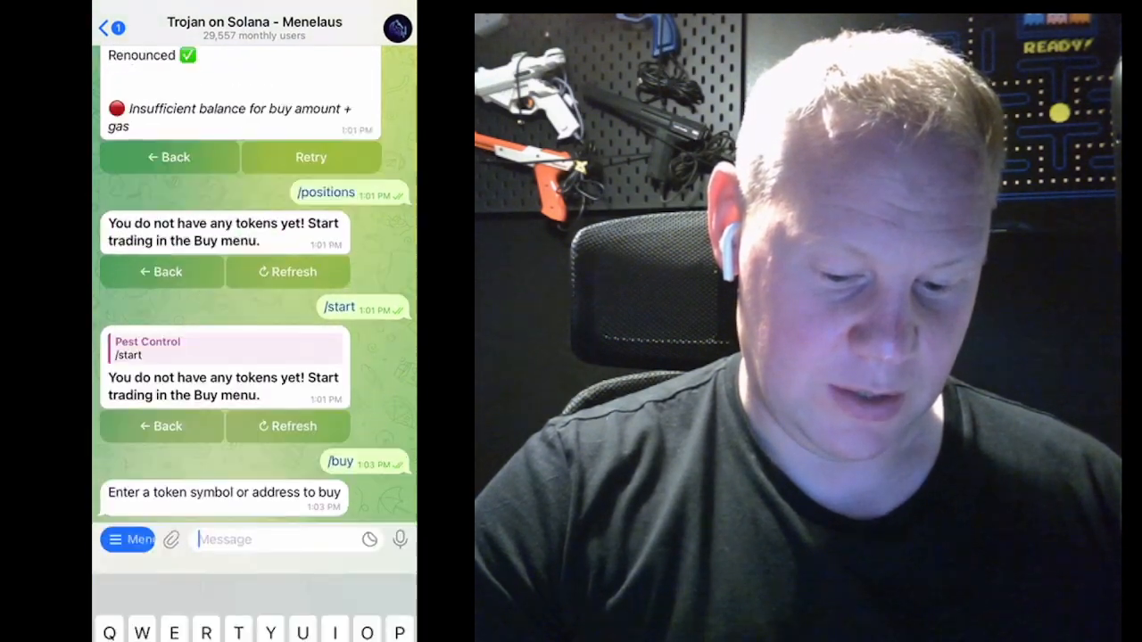
{"action": "type", "text": "6MAWnfagDCzqmHQh88FVt9F1zzLqXpwGJpaL7zUTpump"}
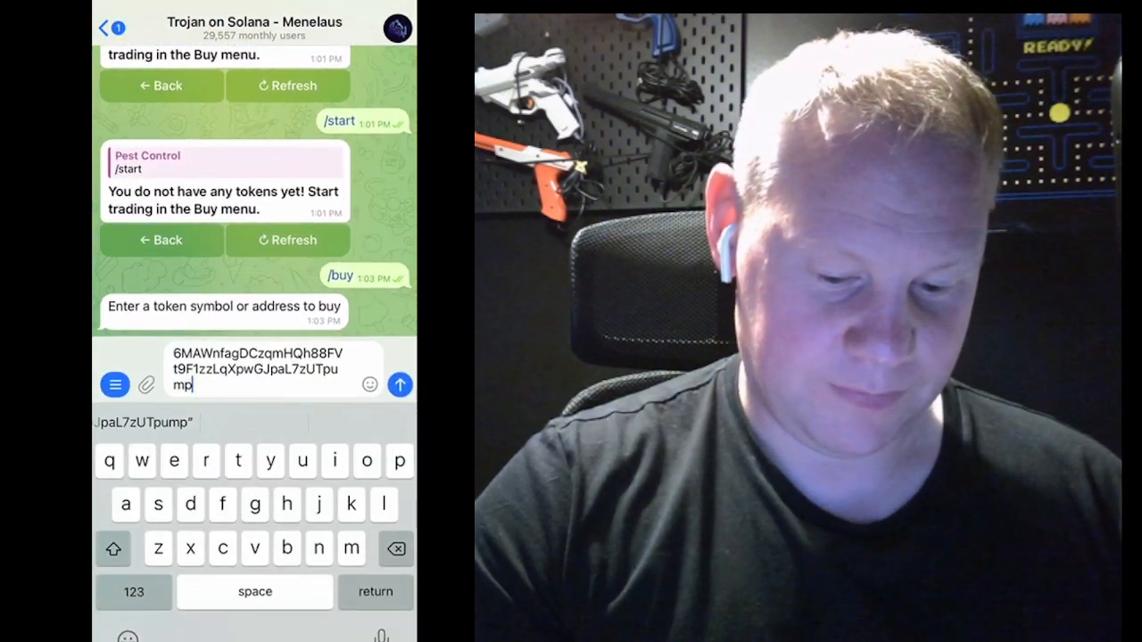